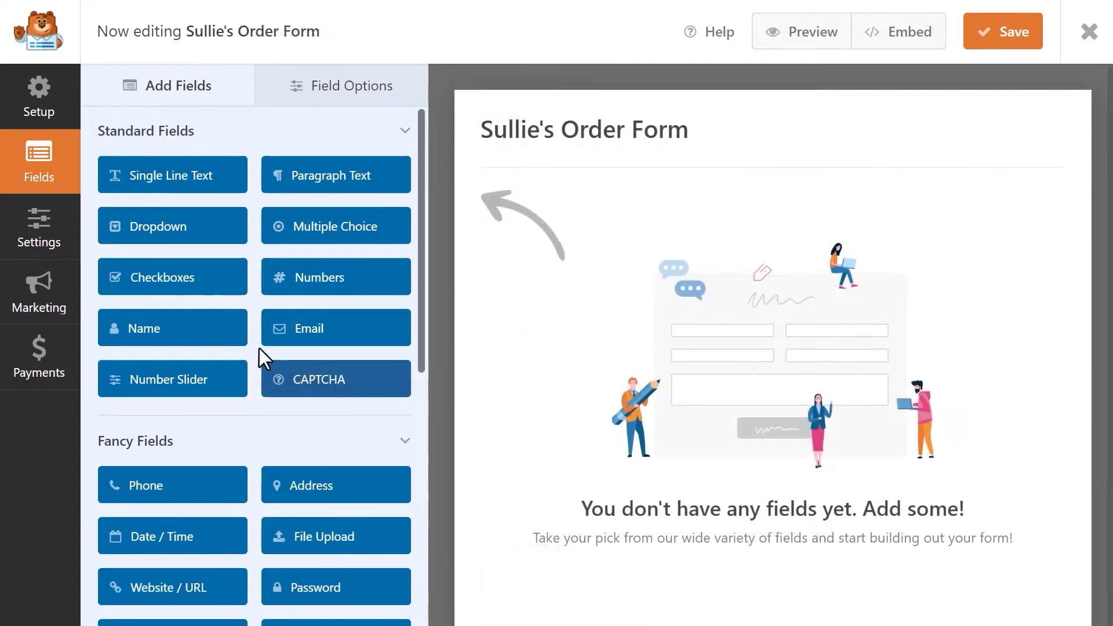
Add a Name field to the order form, then browse the WPForms template gallery
left_click(171, 328)
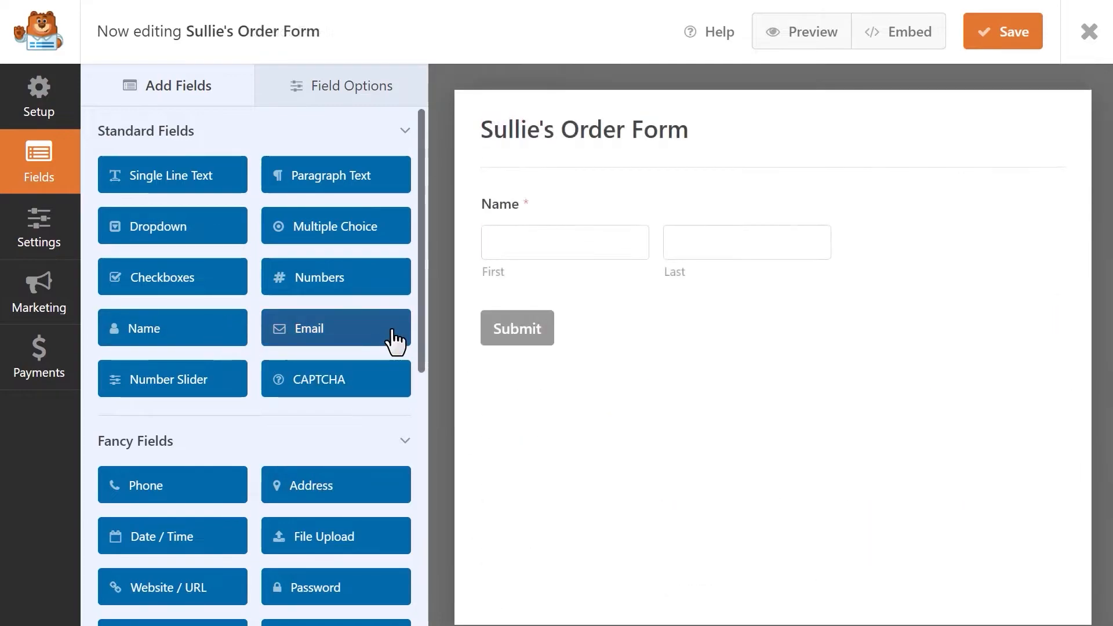
left_click(38, 96)
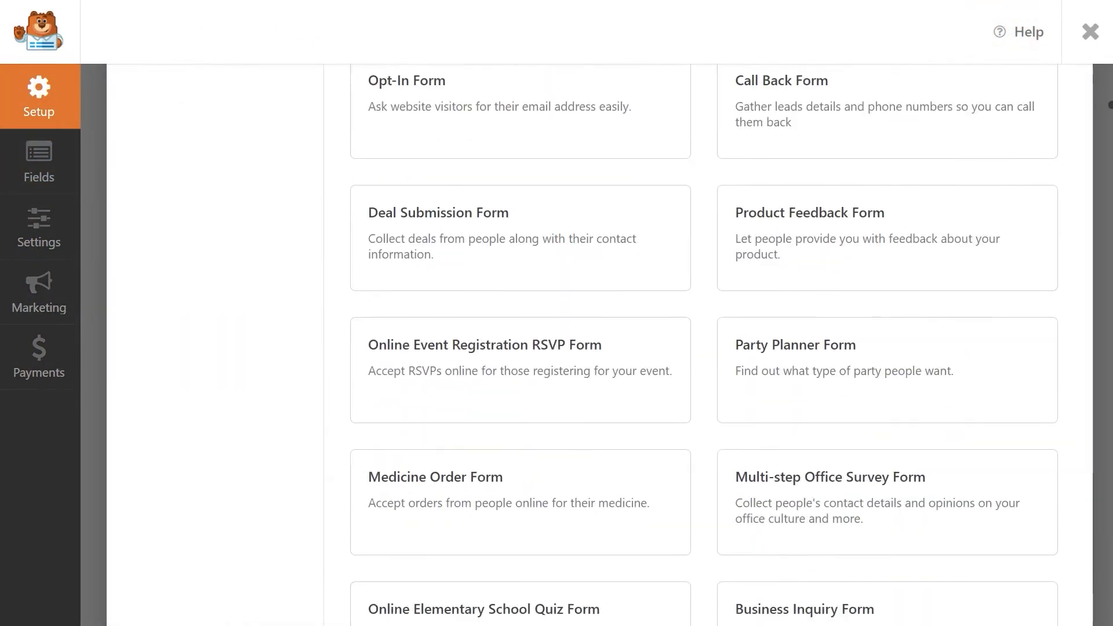
scroll("down", 3)
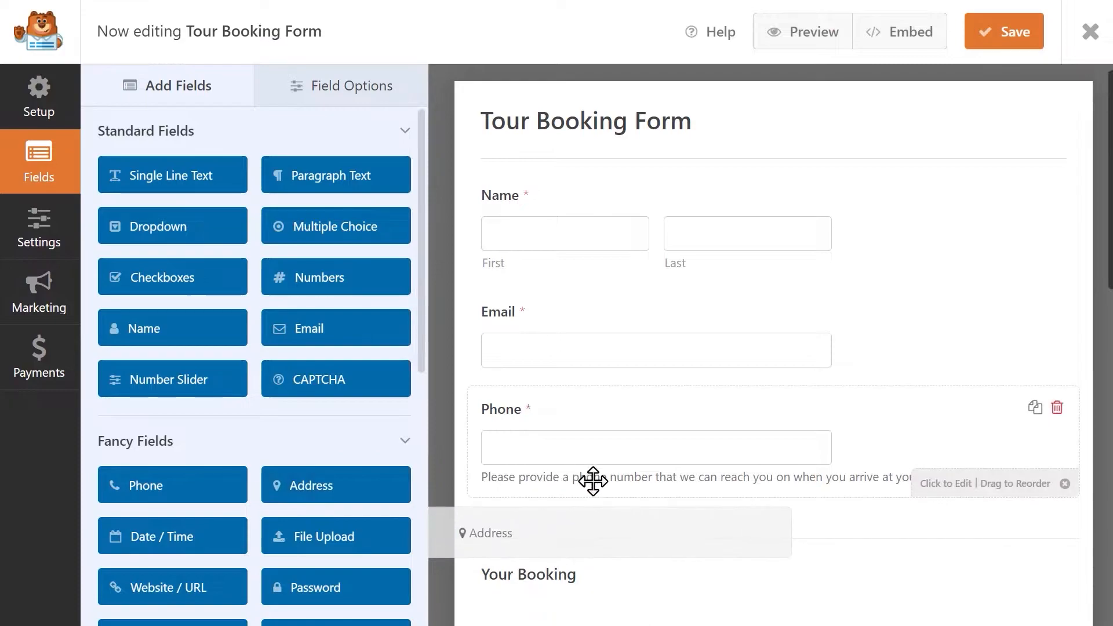
scroll("down", 3)
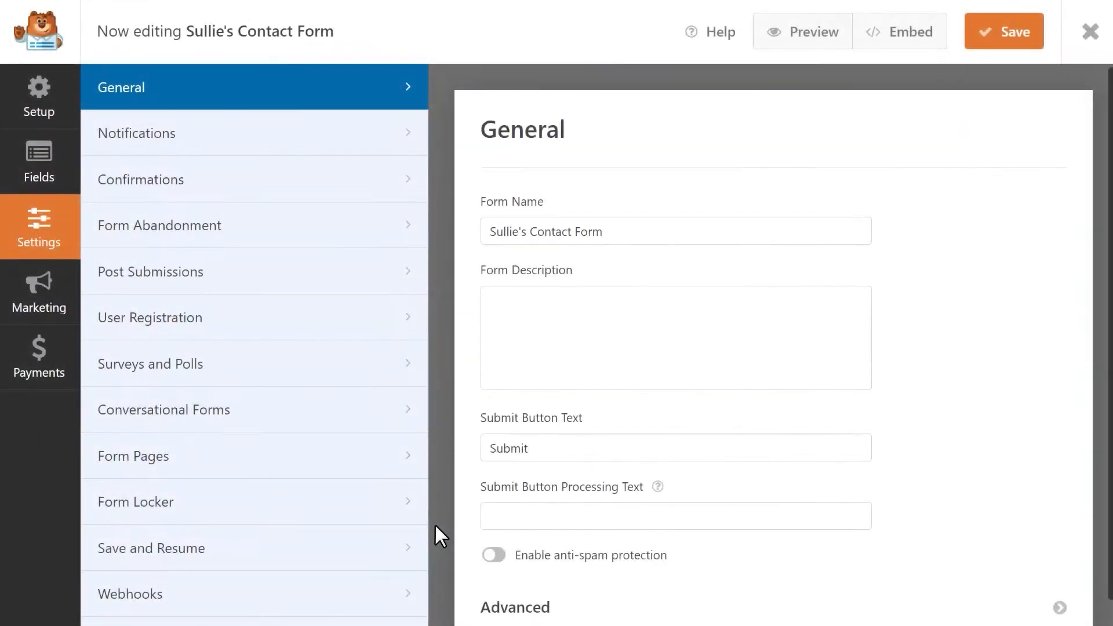
Enable anti-spam protection on Sullie's contact form and pass the reCAPTCHA on the live form
left_click(493, 556)
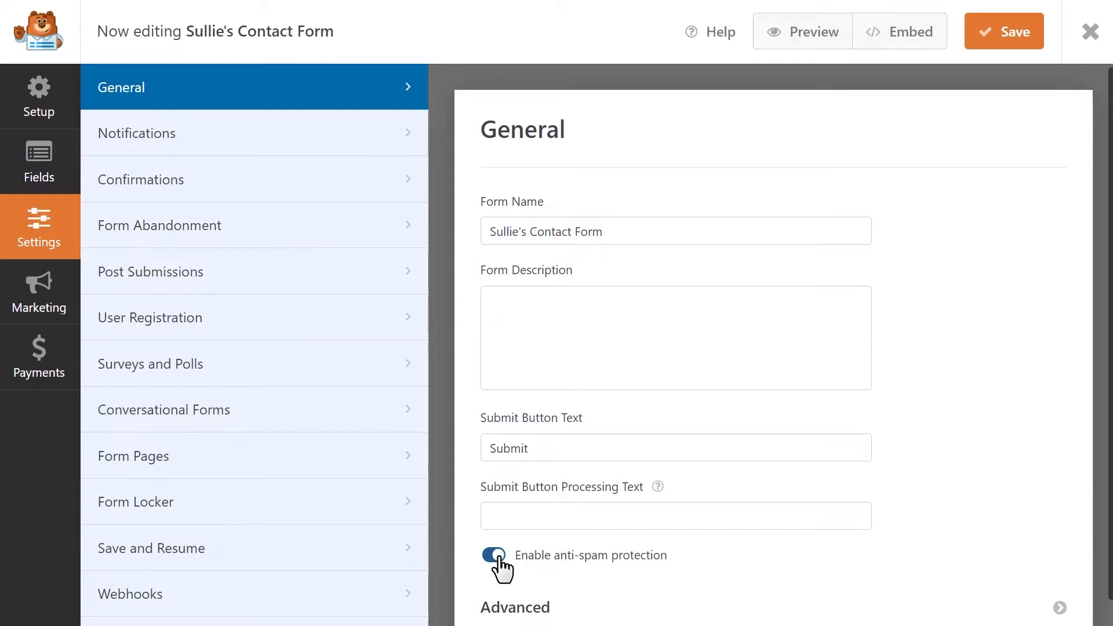
left_click(803, 32)
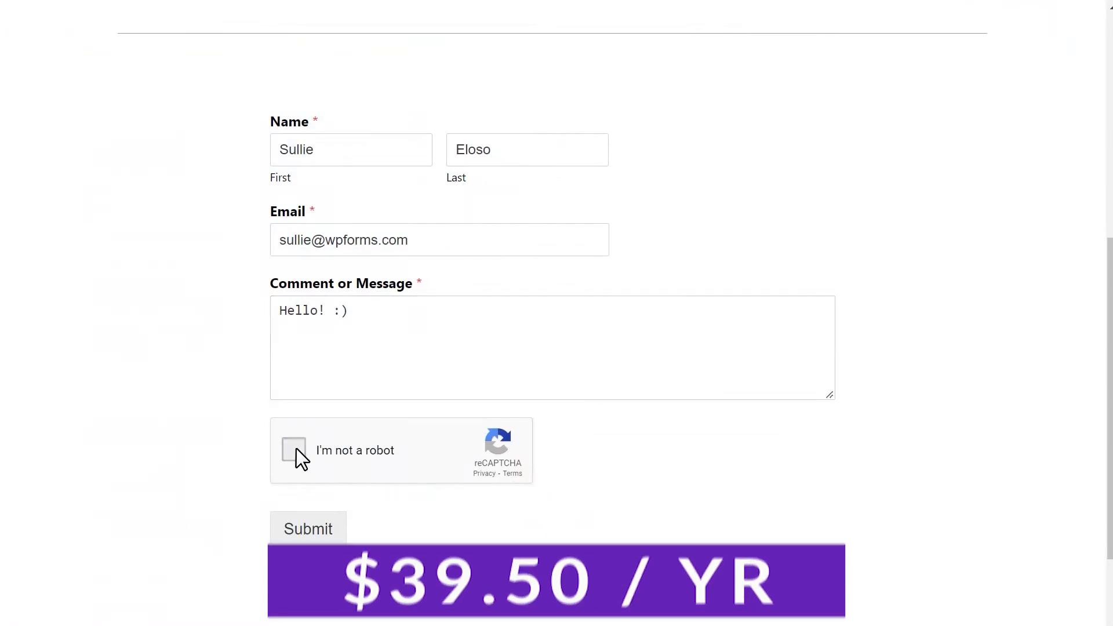
left_click(293, 449)
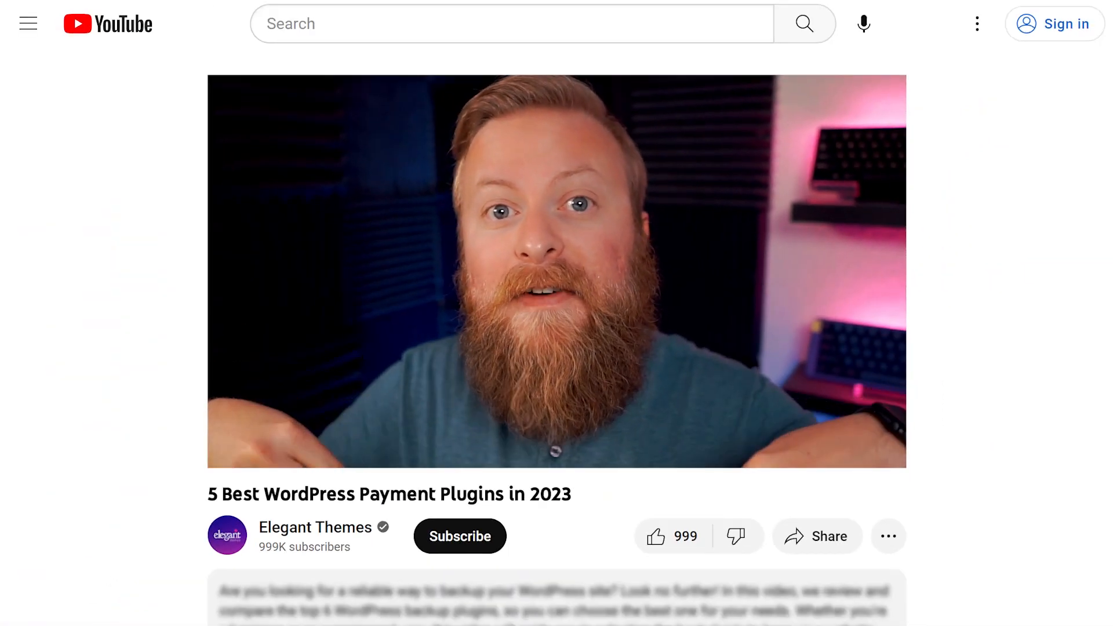
Scroll to the video description and follow its WPForms referral link
scroll("down", 3)
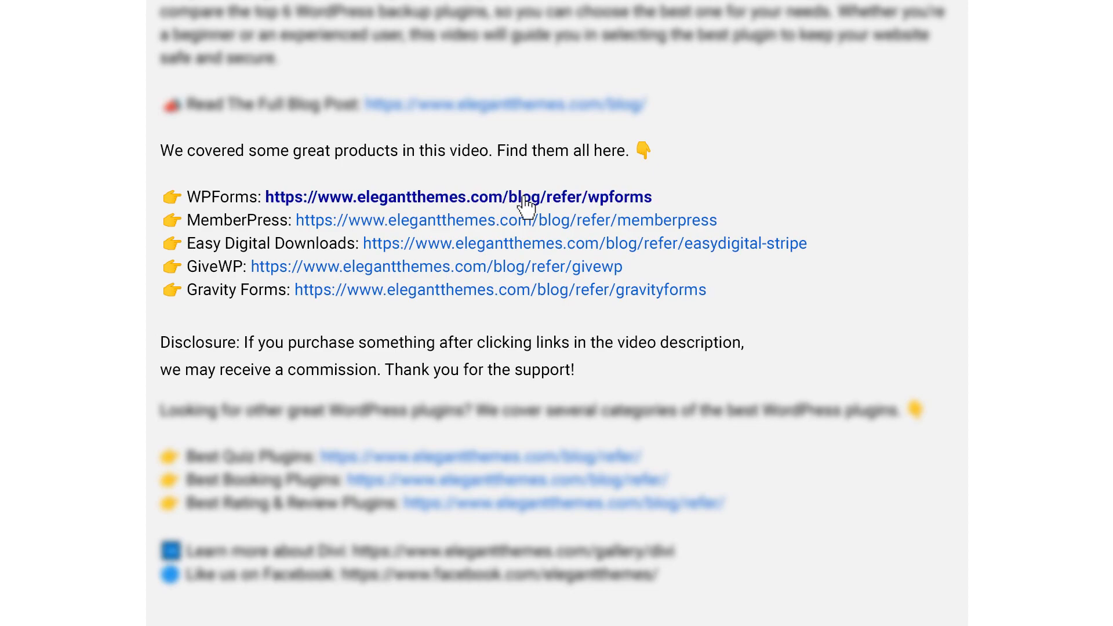
left_click(458, 197)
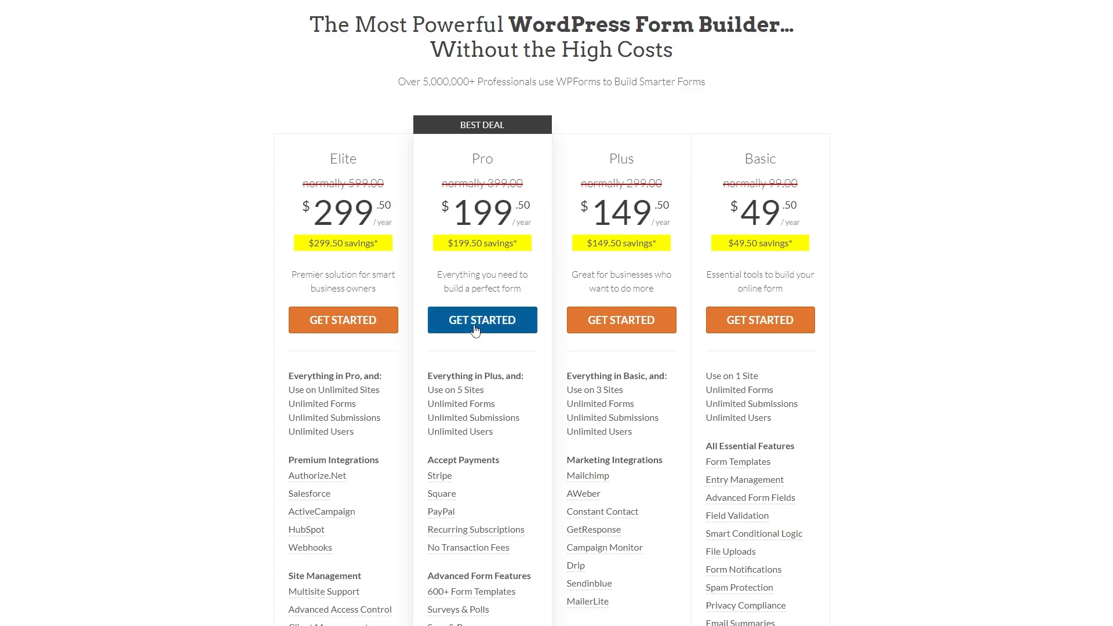
Begin WPForms Pro plan checkout at the 50%-discounted $199.50 total
left_click(482, 320)
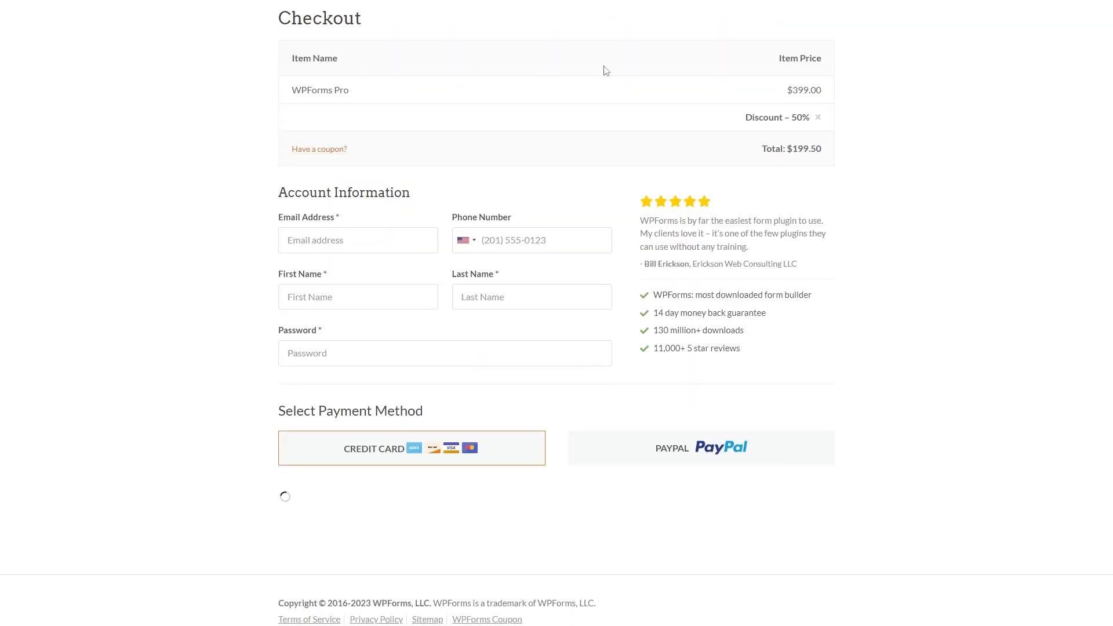
left_click(105, 353)
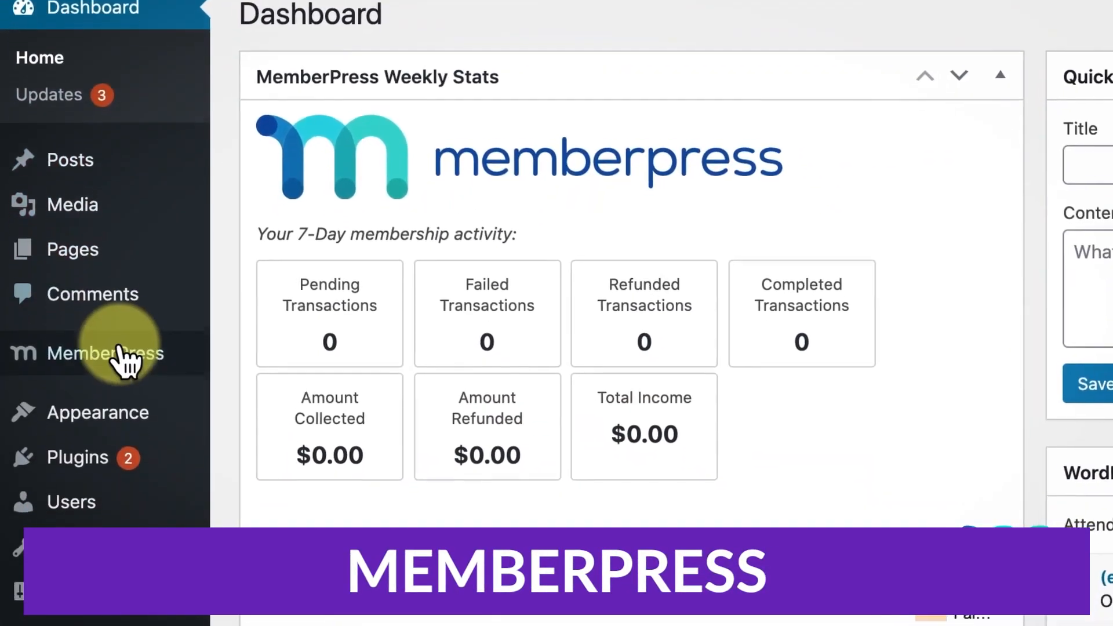
Create a new MemberPress membership titled 'Premium' priced at 39.99
left_click(105, 354)
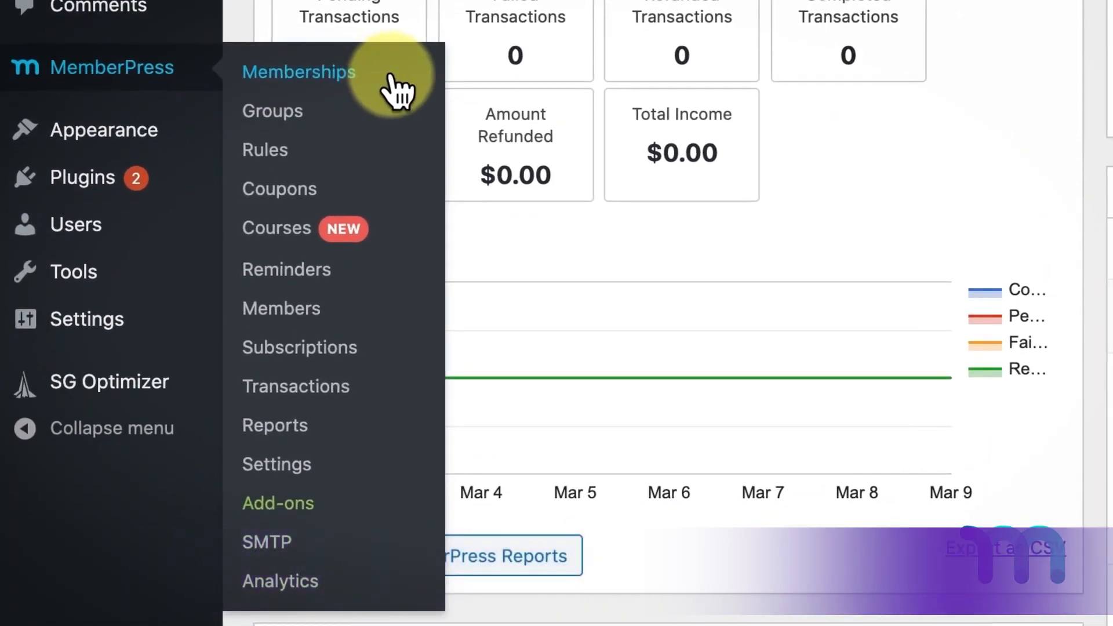
left_click(298, 72)
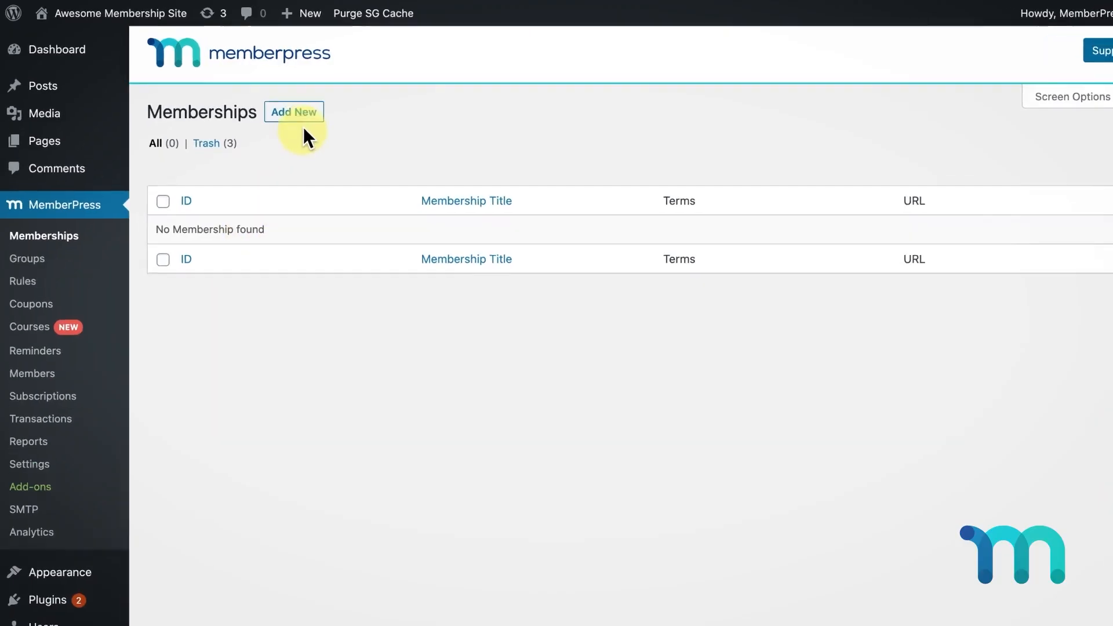
left_click(294, 111)
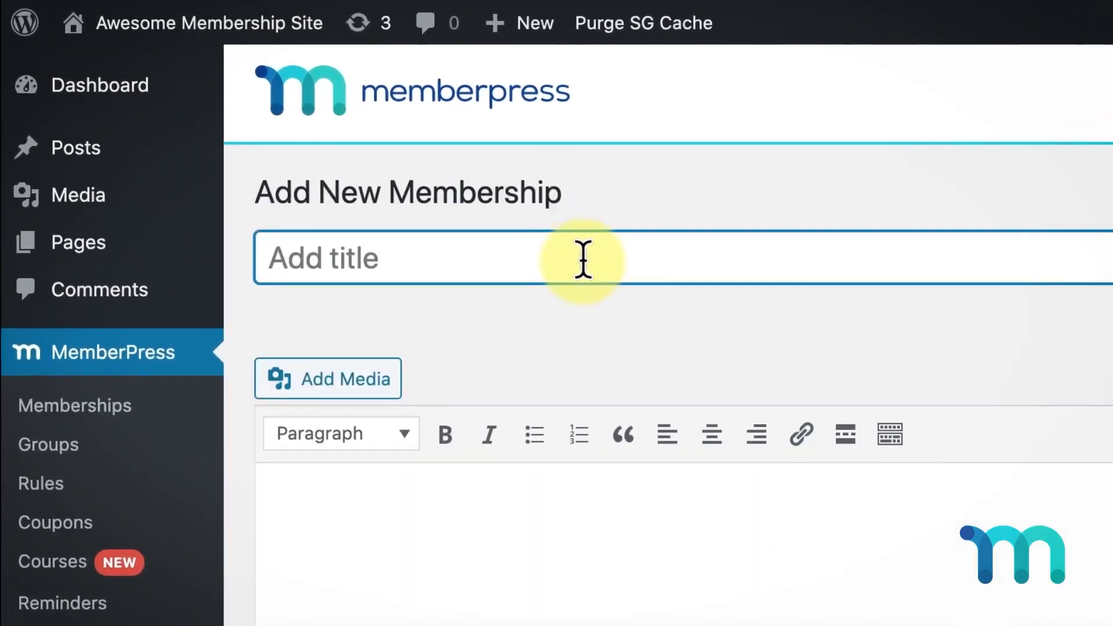
type("Premium")
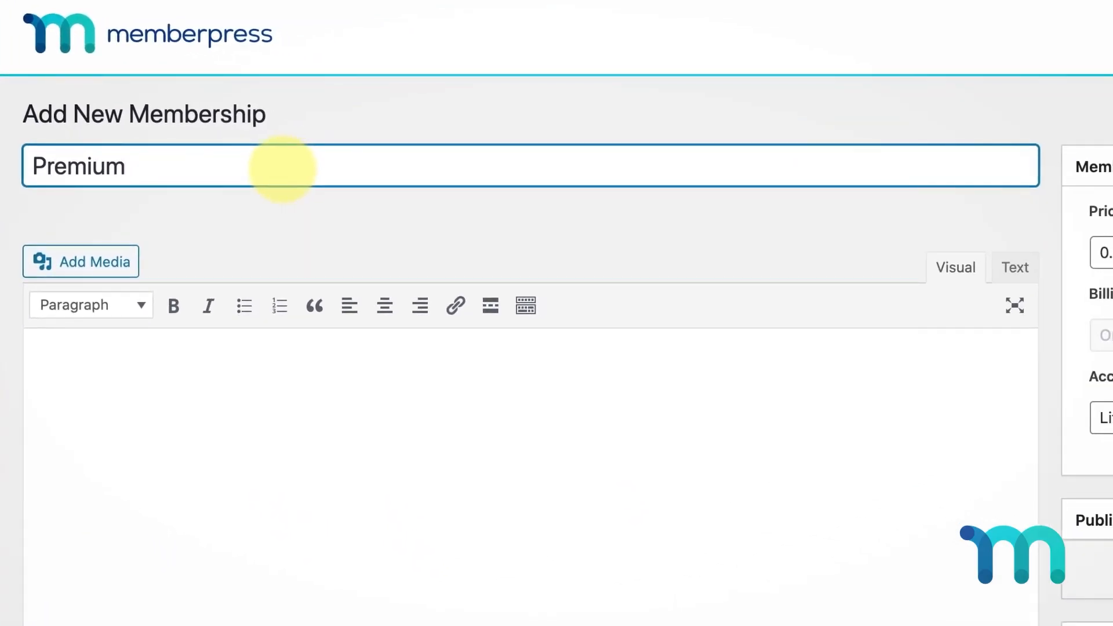
type("39")
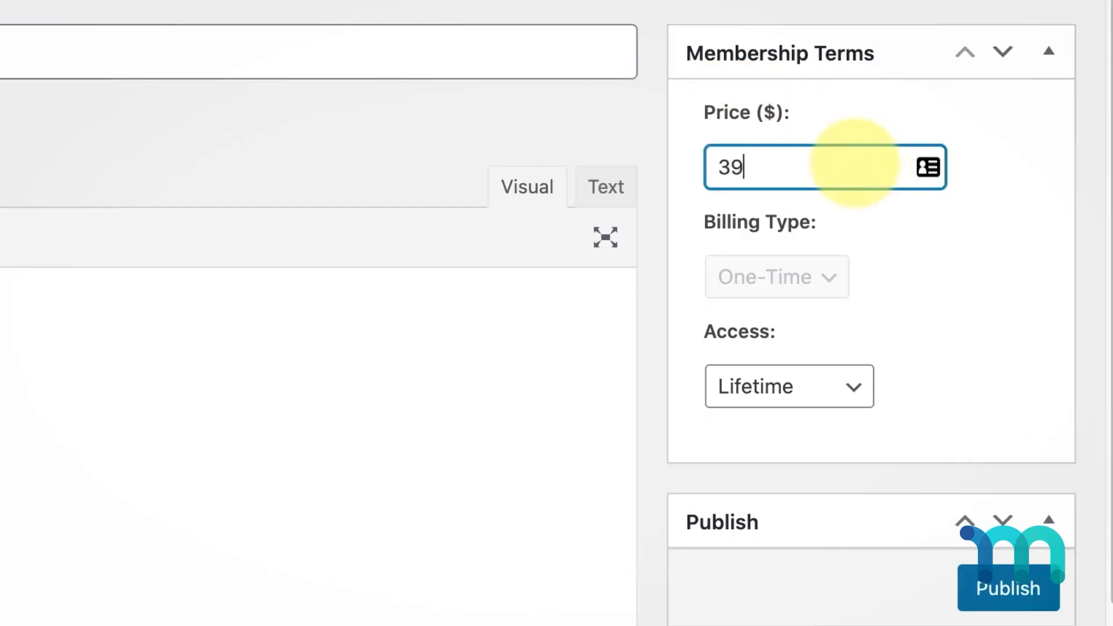
type(".99")
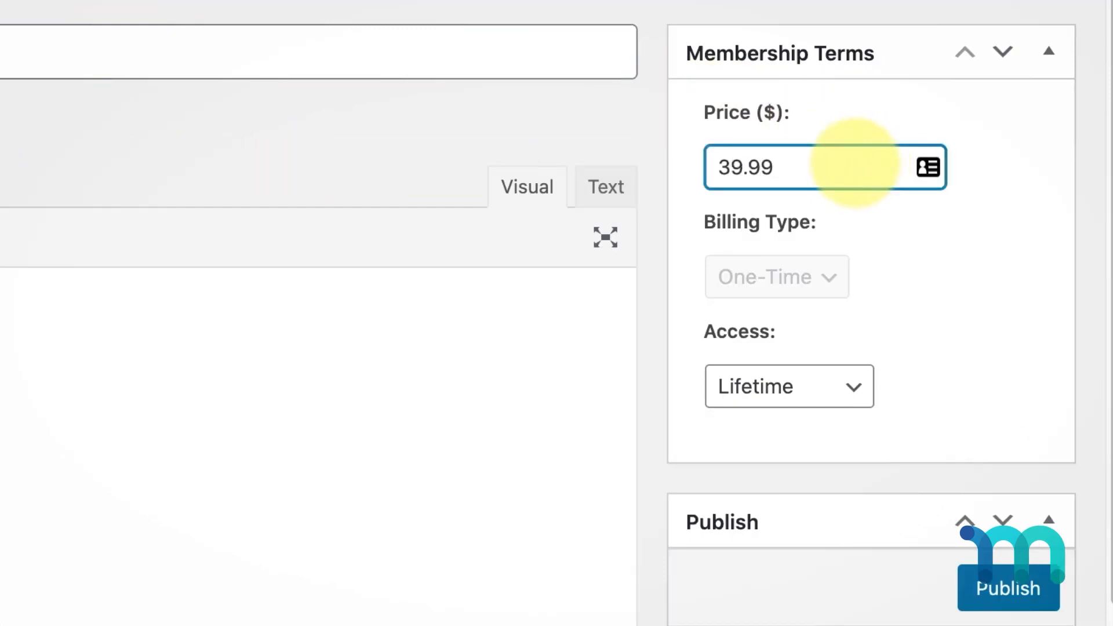
Set recurring yearly billing with a 3.99 trial period and publish the membership
left_click(776, 276)
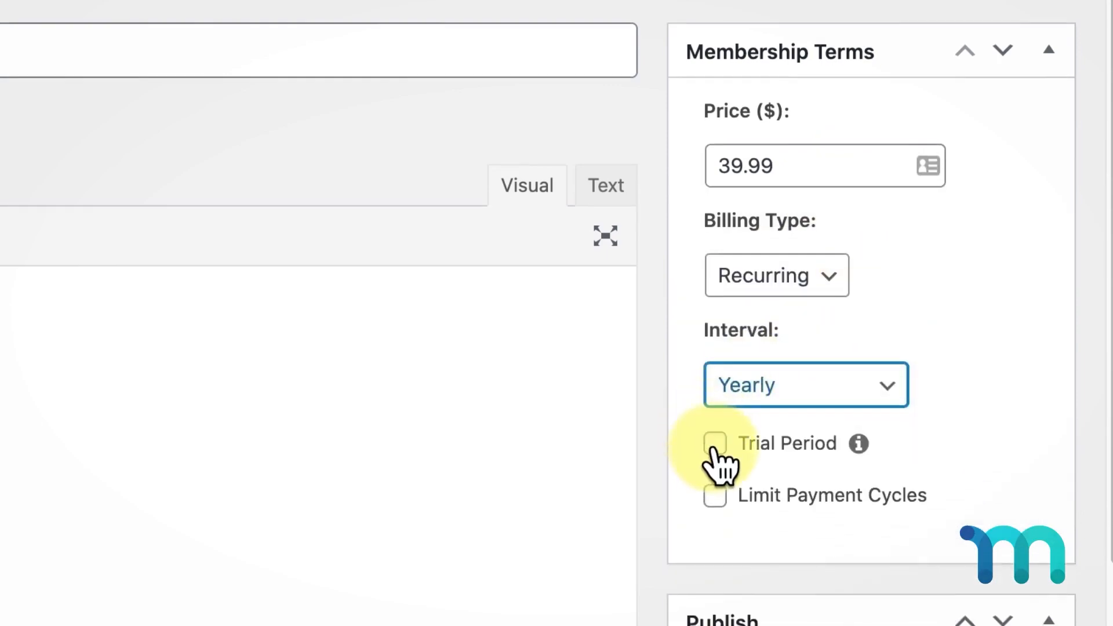
left_click(714, 443)
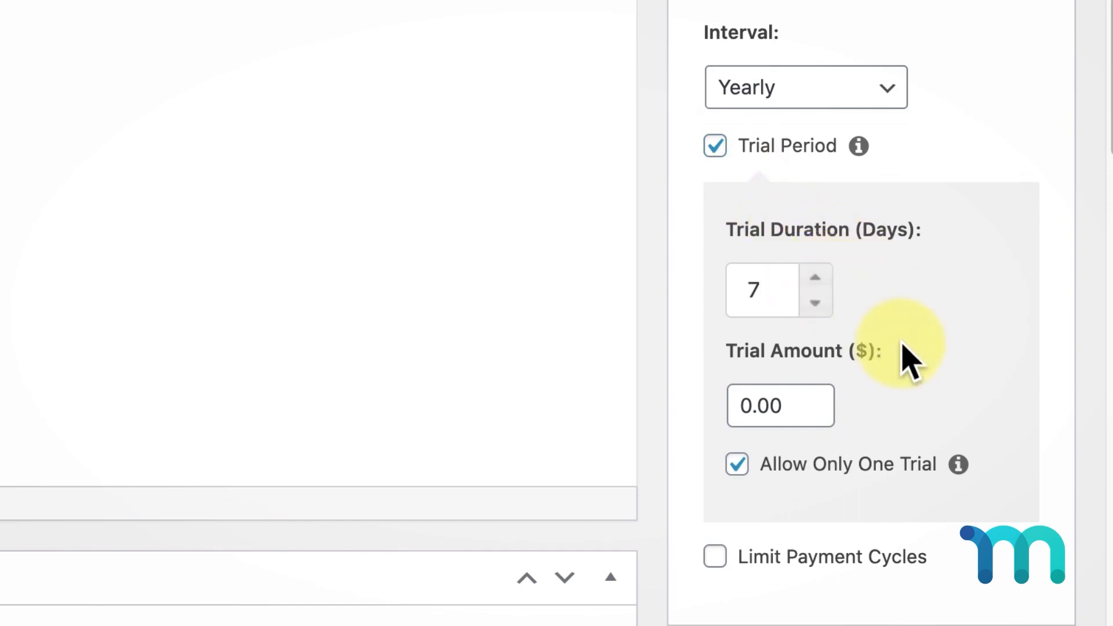
type("3.99")
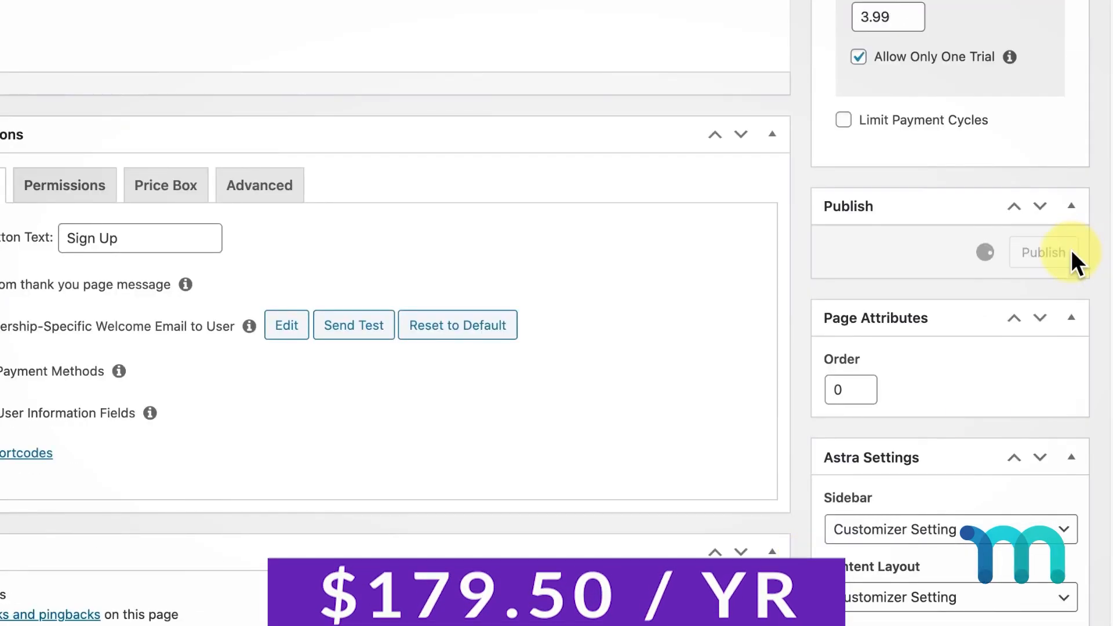
left_click(1043, 252)
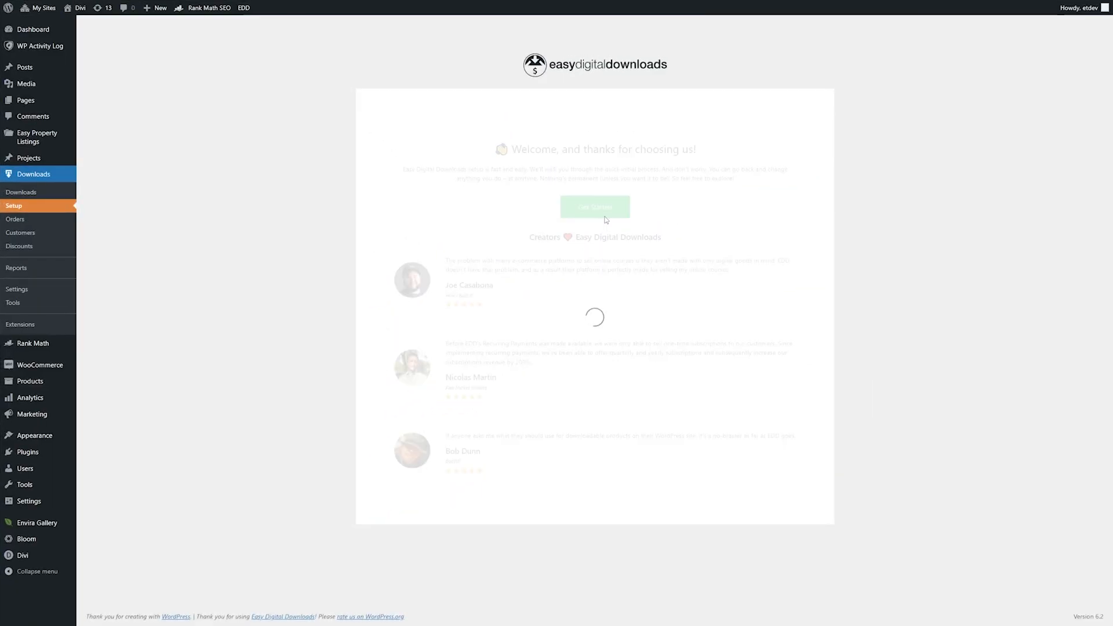
Run the Easy Digital Downloads wizard, saving business details and continuing past Payment Methods
left_click(595, 207)
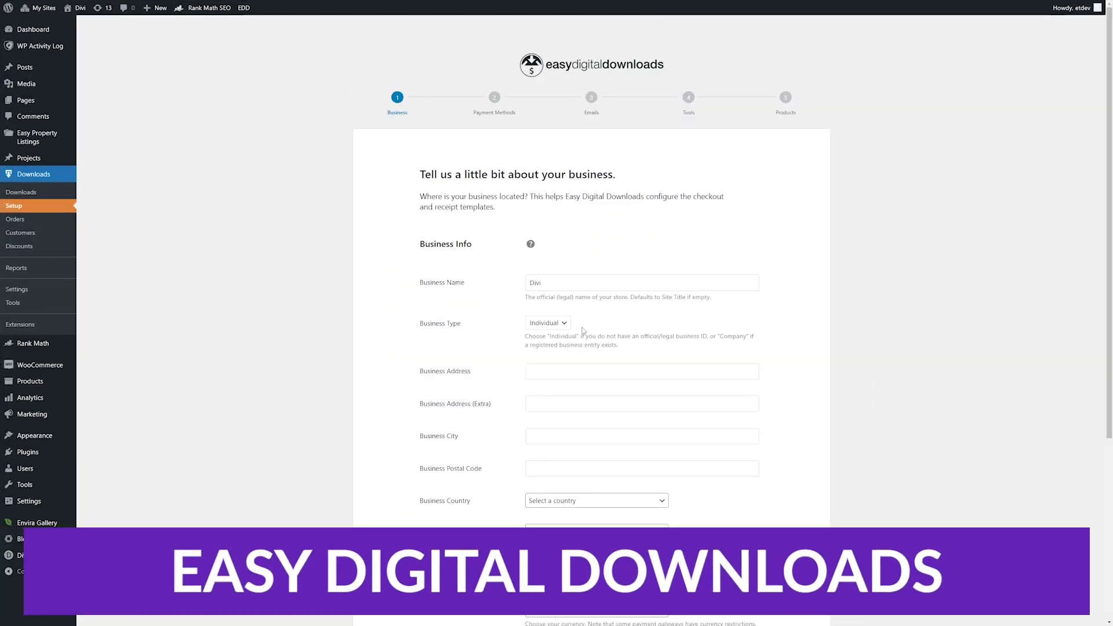
scroll("down", 3)
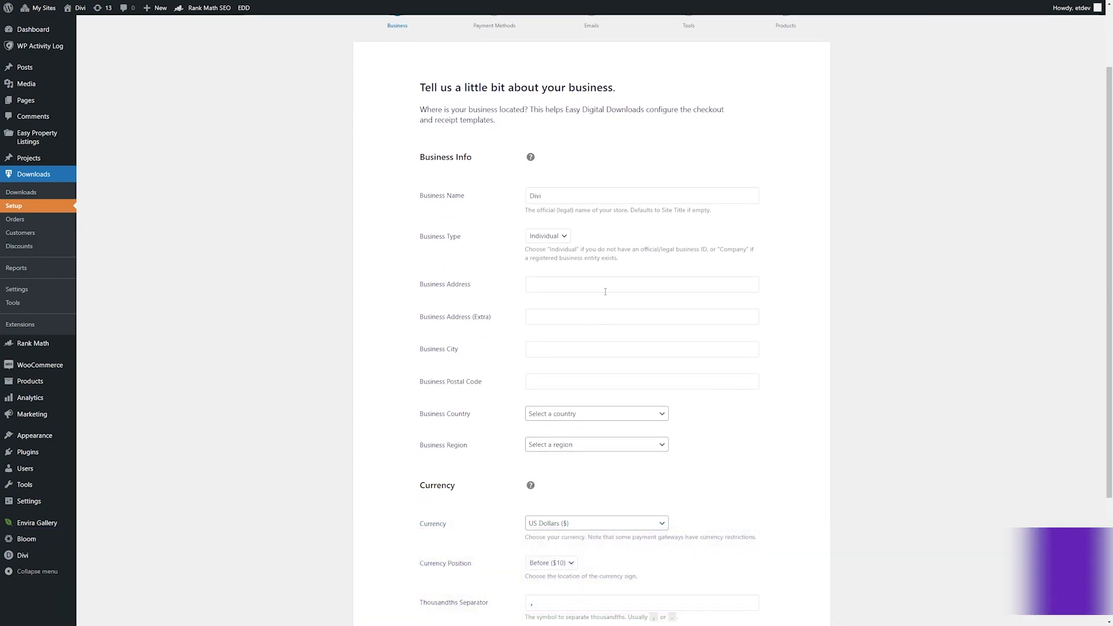
scroll("down", 3)
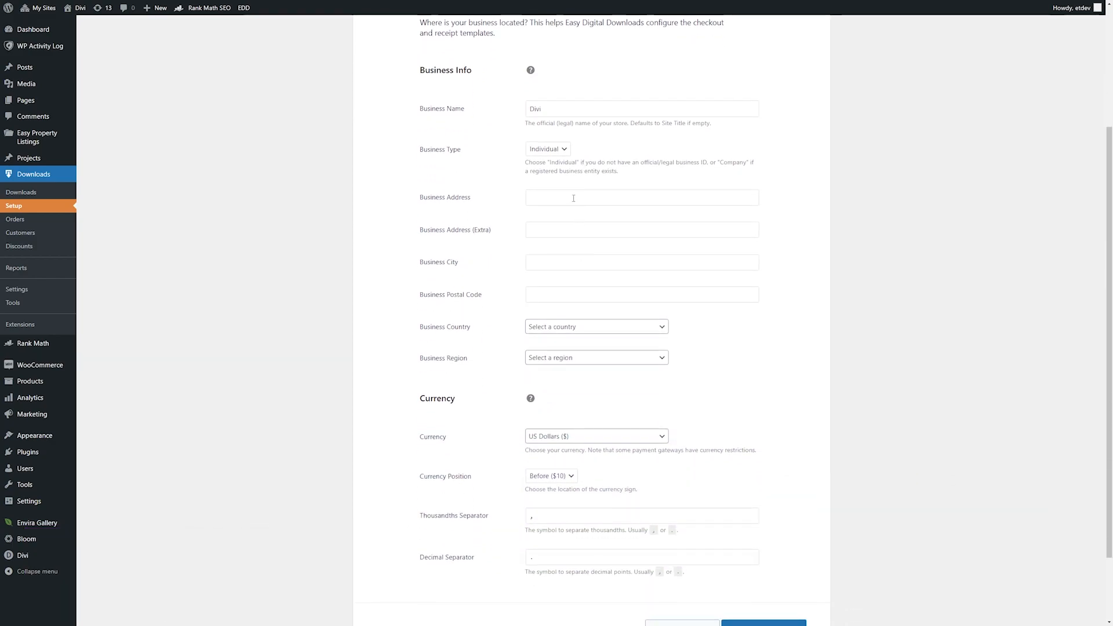
scroll("down", 3)
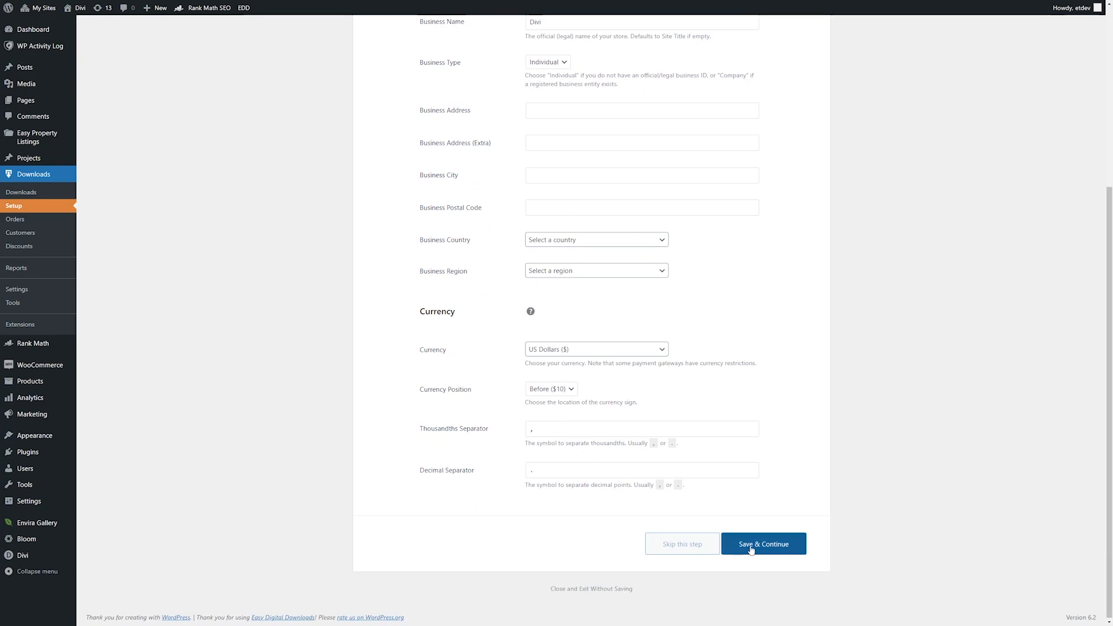
left_click(762, 544)
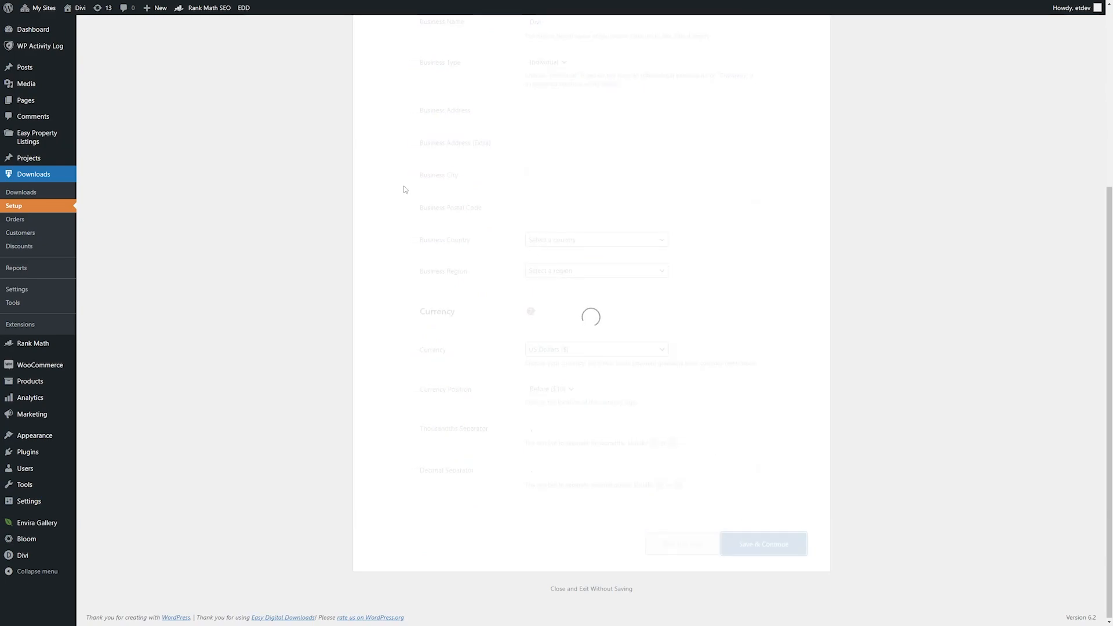
left_click(762, 544)
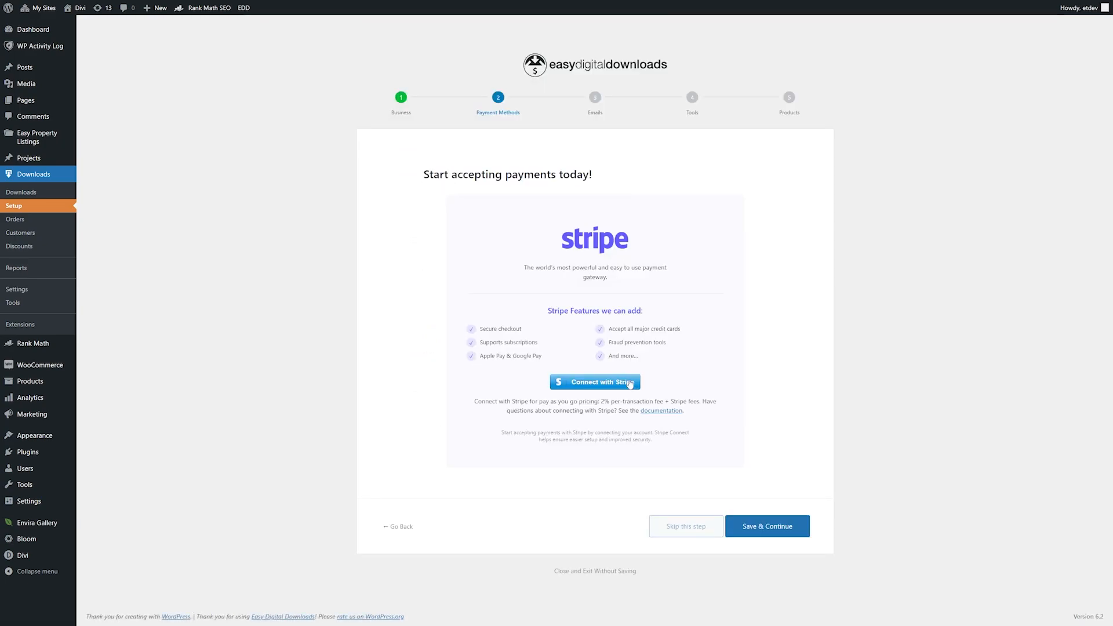
left_click(766, 525)
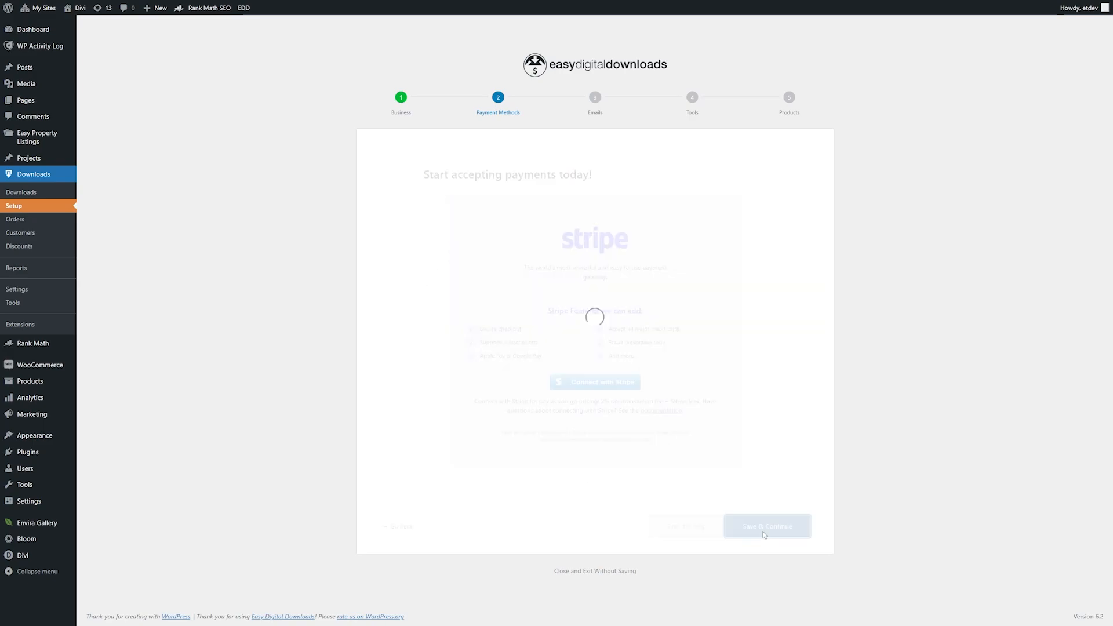
left_click(766, 526)
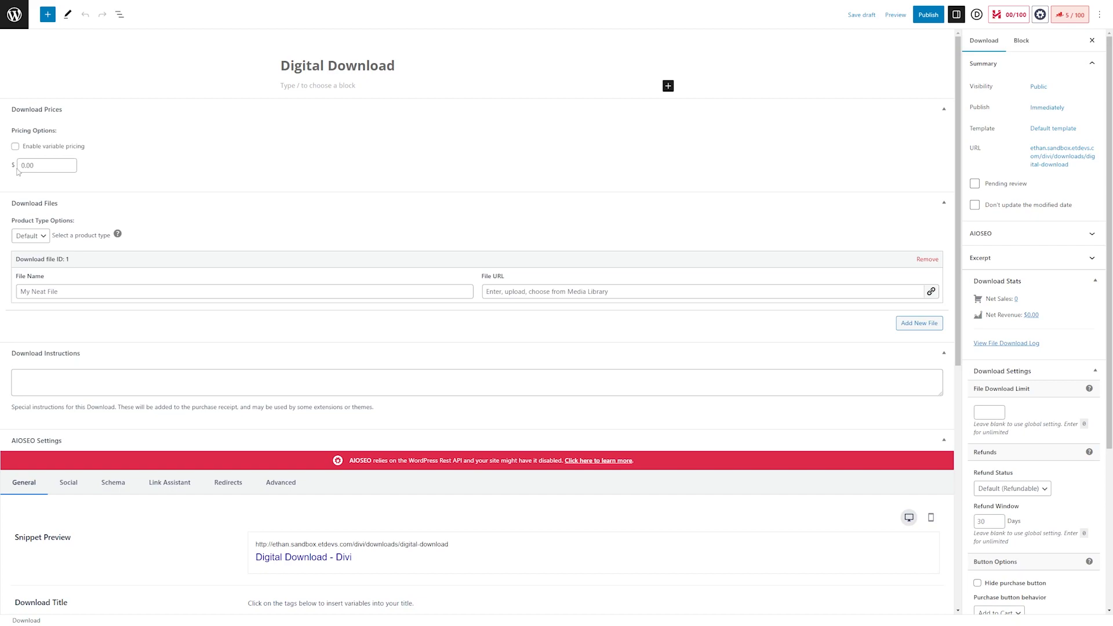
mouse_move(20, 261)
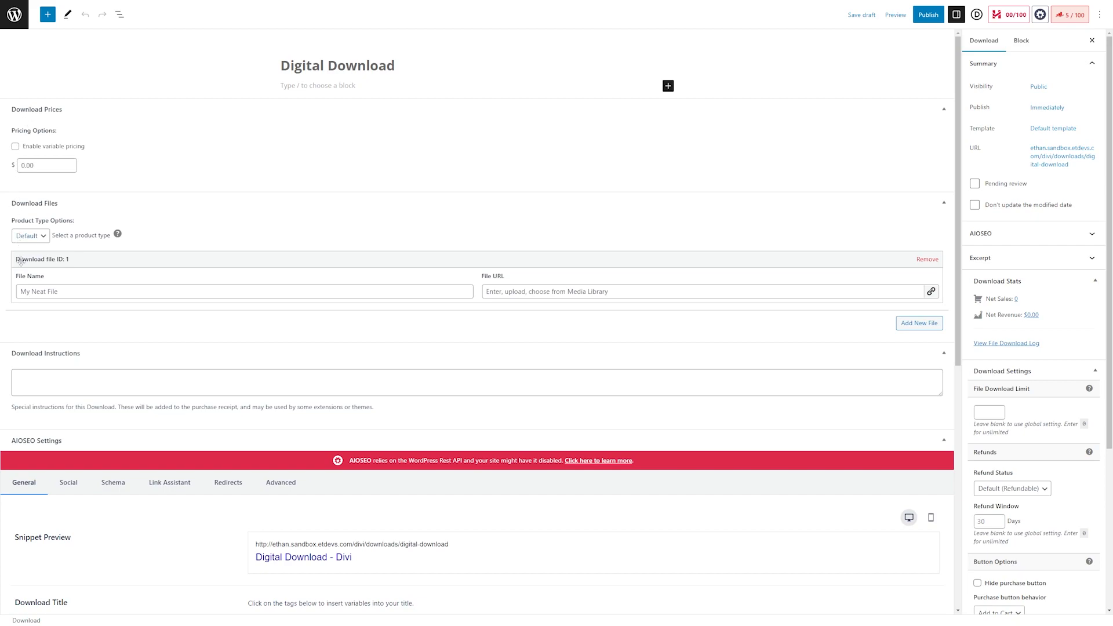
scroll("down", 3)
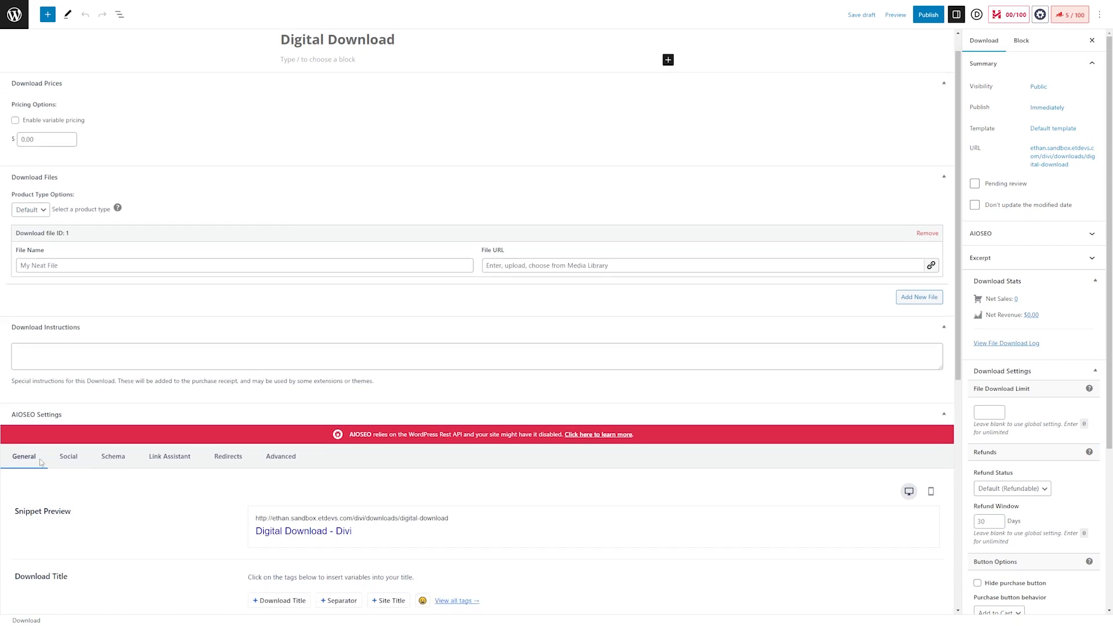
scroll("down", 3)
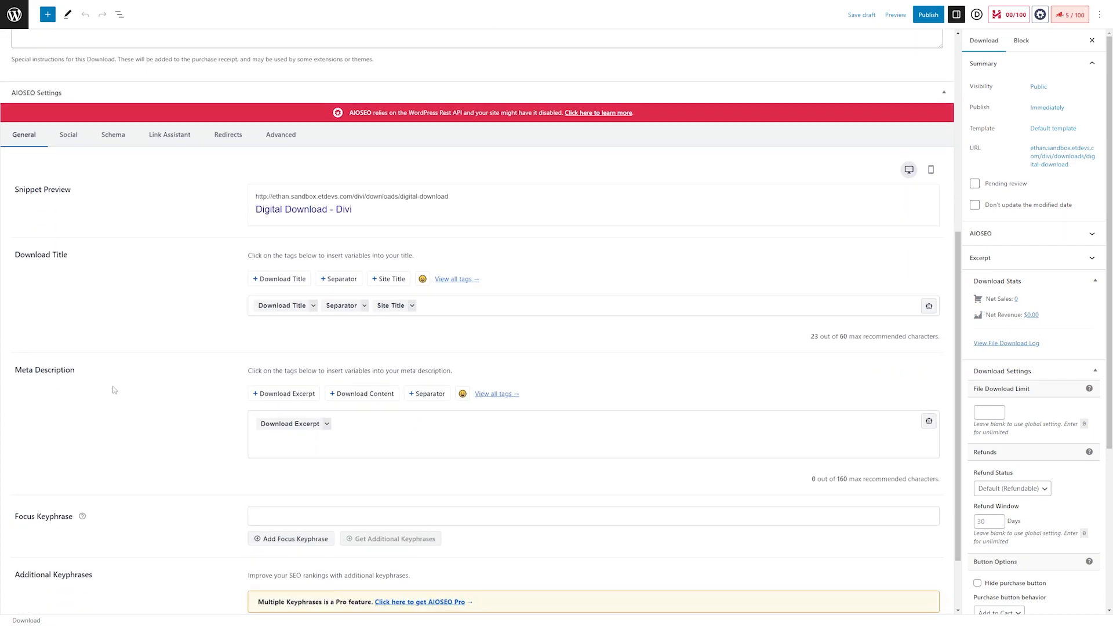
mouse_move(319, 239)
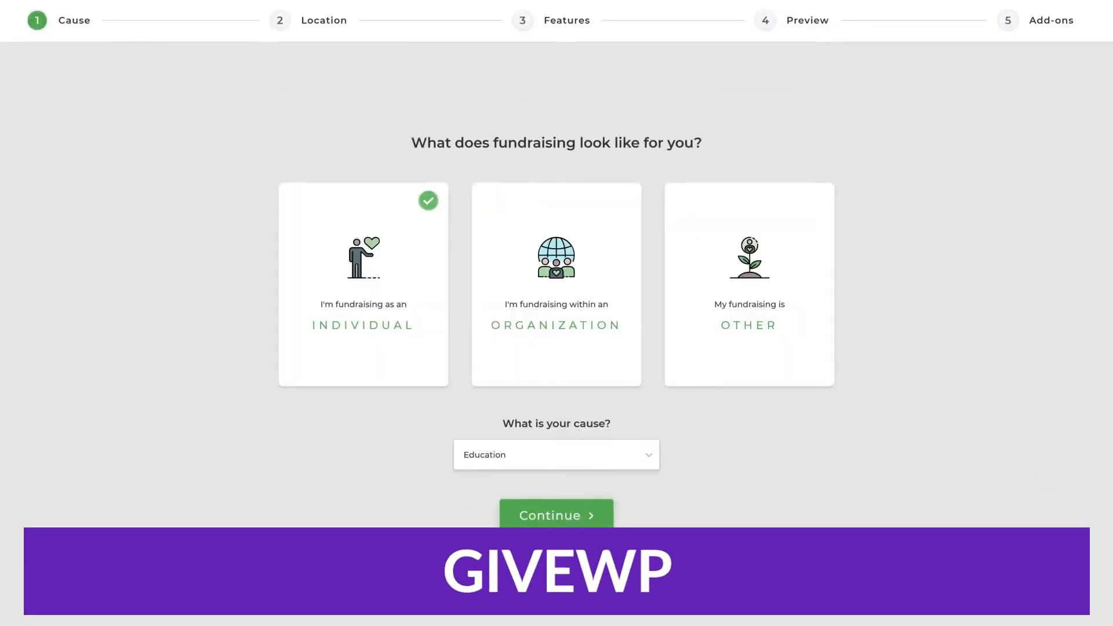
Continue through GiveWP's Cause, Location, Features and Preview steps, then view payment options
left_click(556, 515)
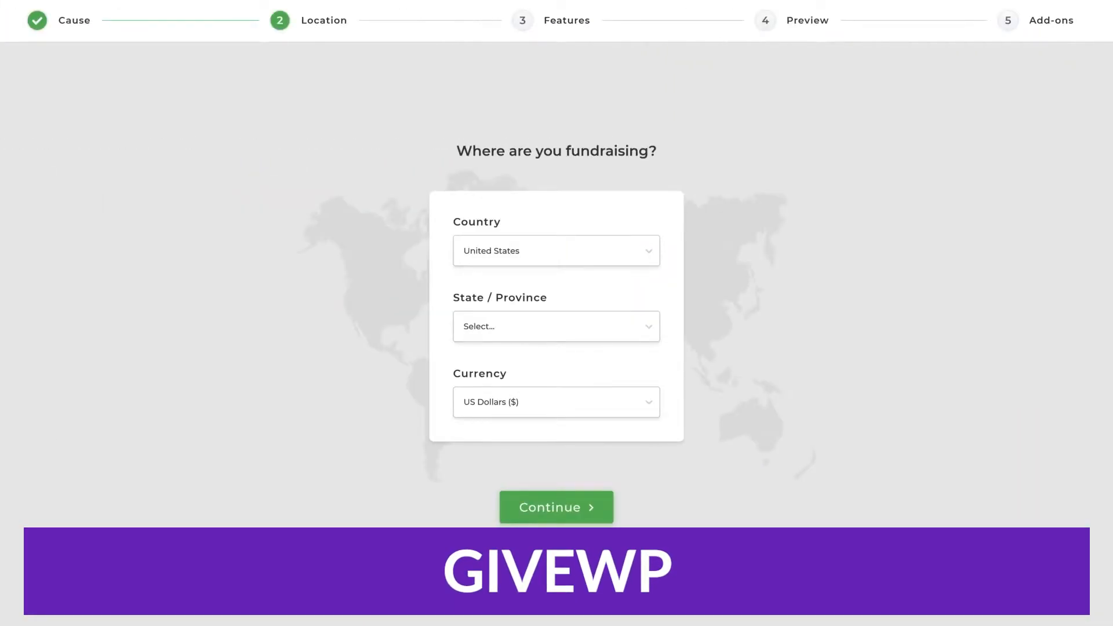
left_click(556, 507)
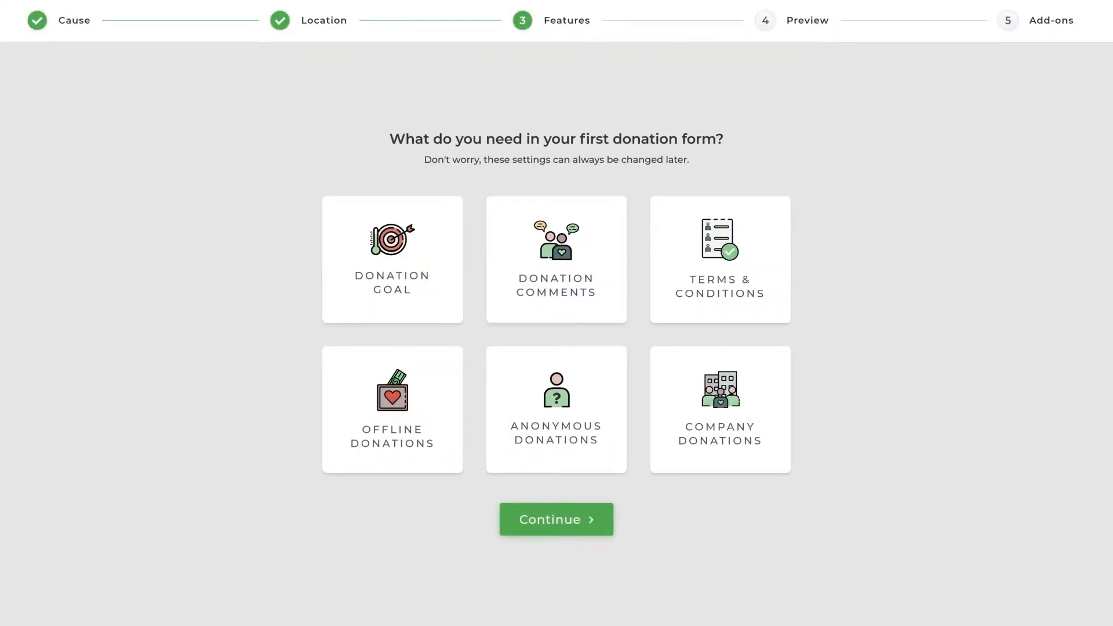
left_click(556, 519)
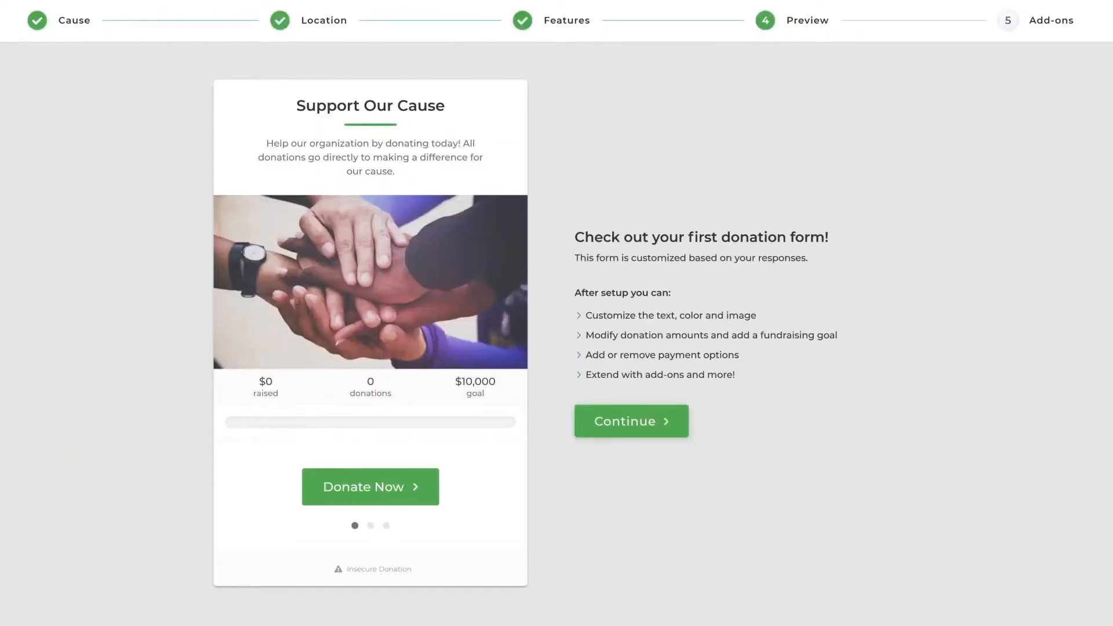
left_click(629, 420)
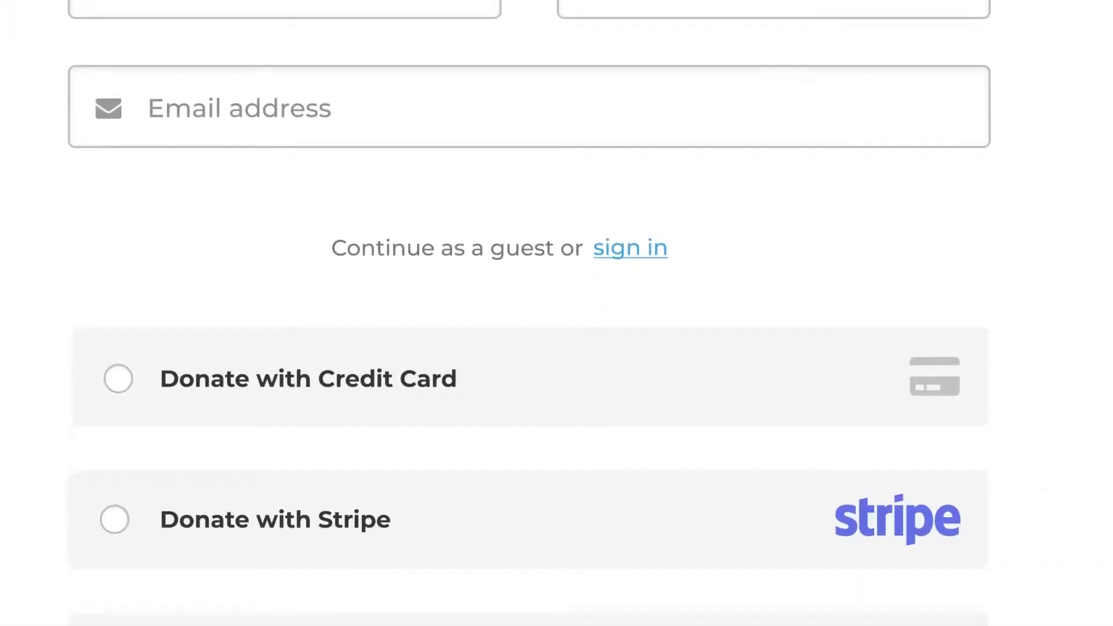
scroll("down", 3)
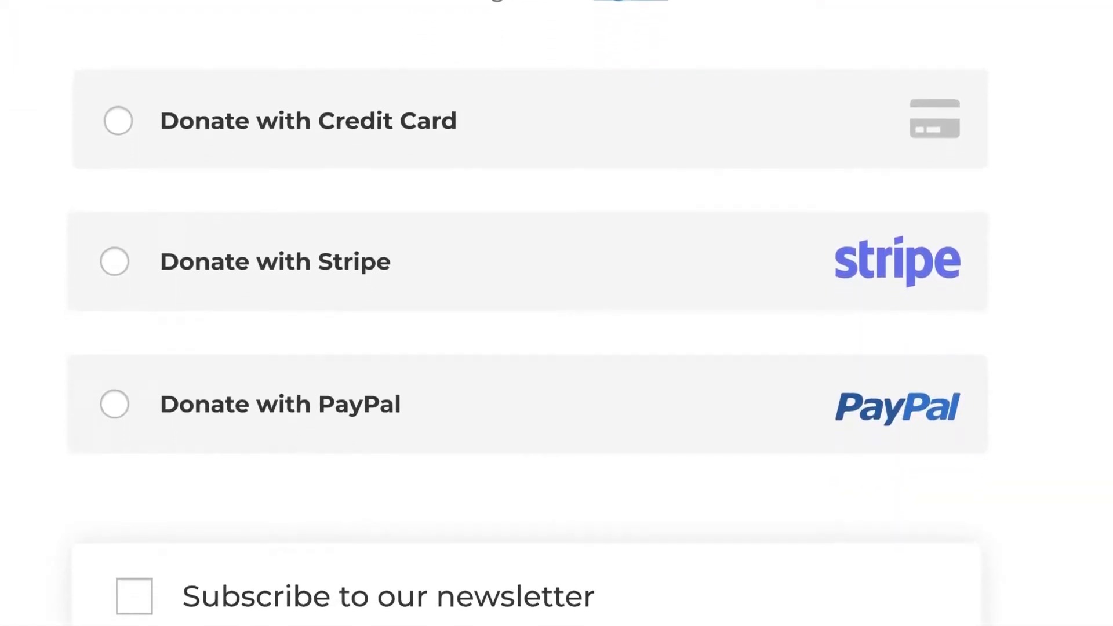
left_click(275, 261)
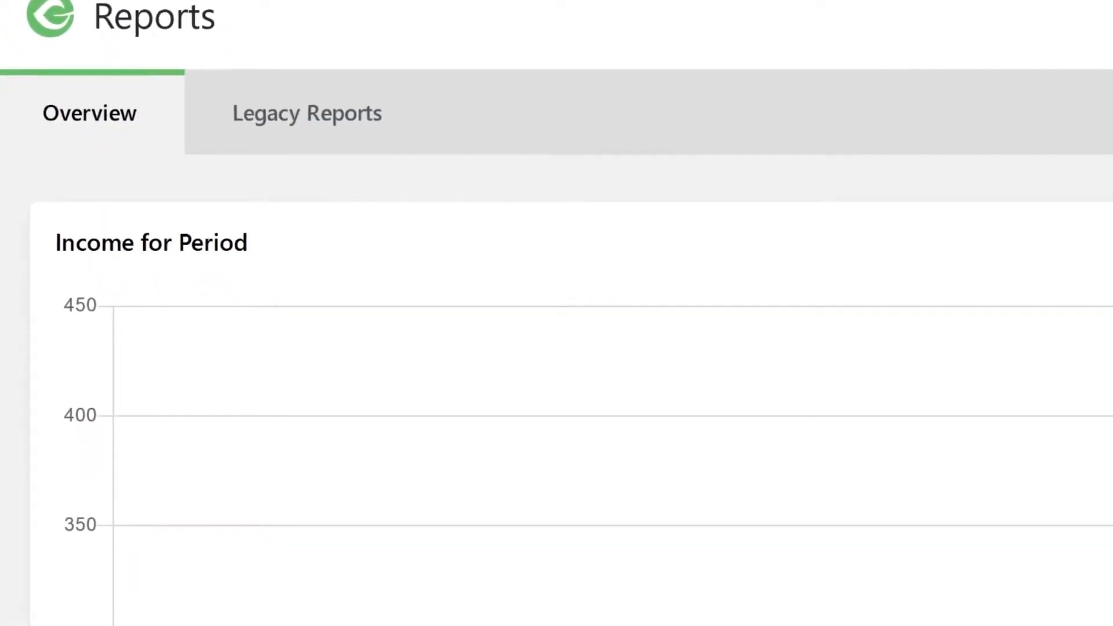
Scroll through GiveWP's Export Type list: donation history, donations PDF and income stats
scroll("down", 3)
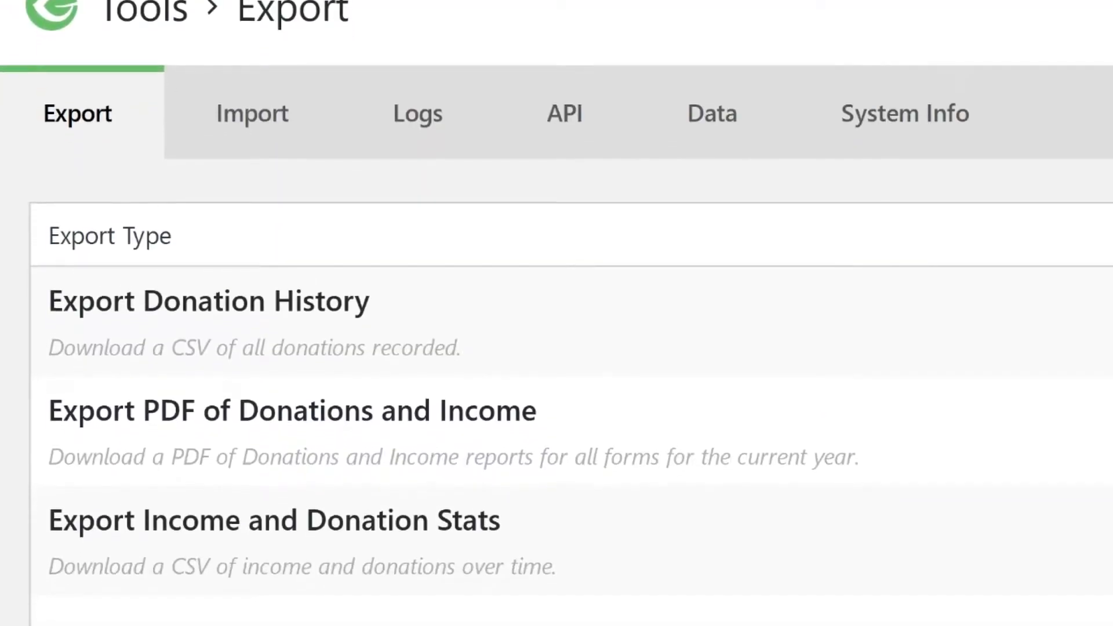
scroll("down", 3)
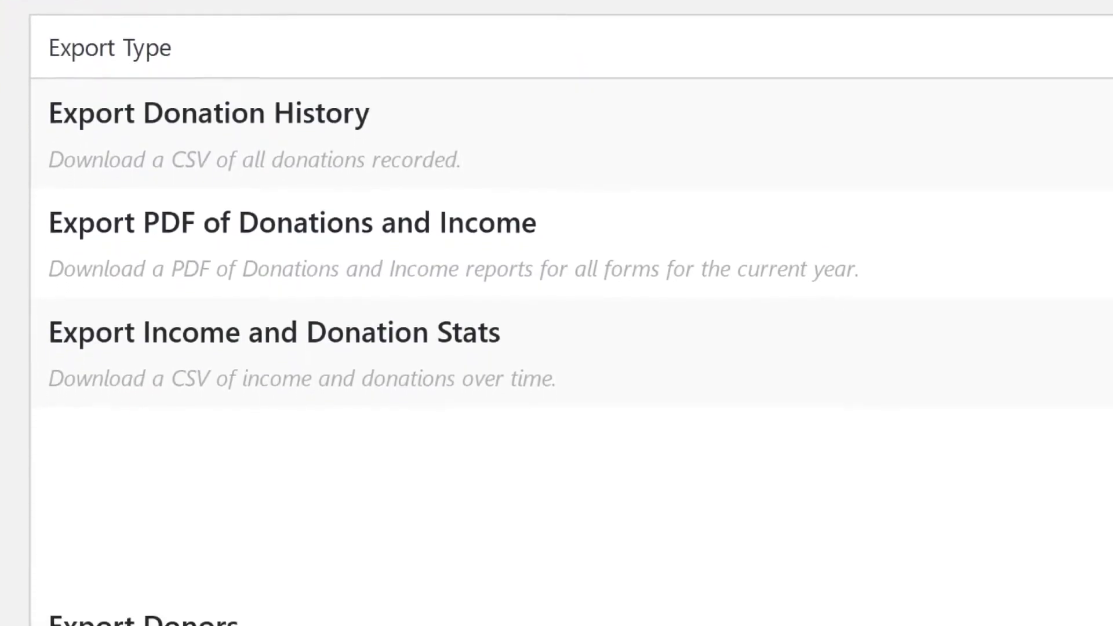
scroll("down", 3)
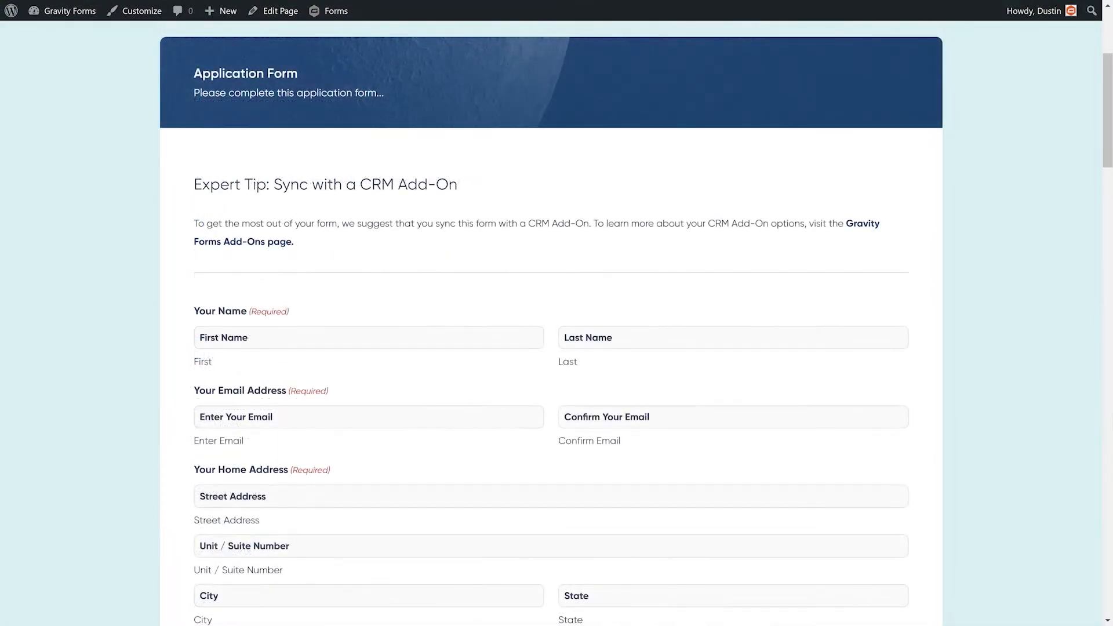
Scroll the sample Application Form and choose Engineering as the position
scroll("down", 3)
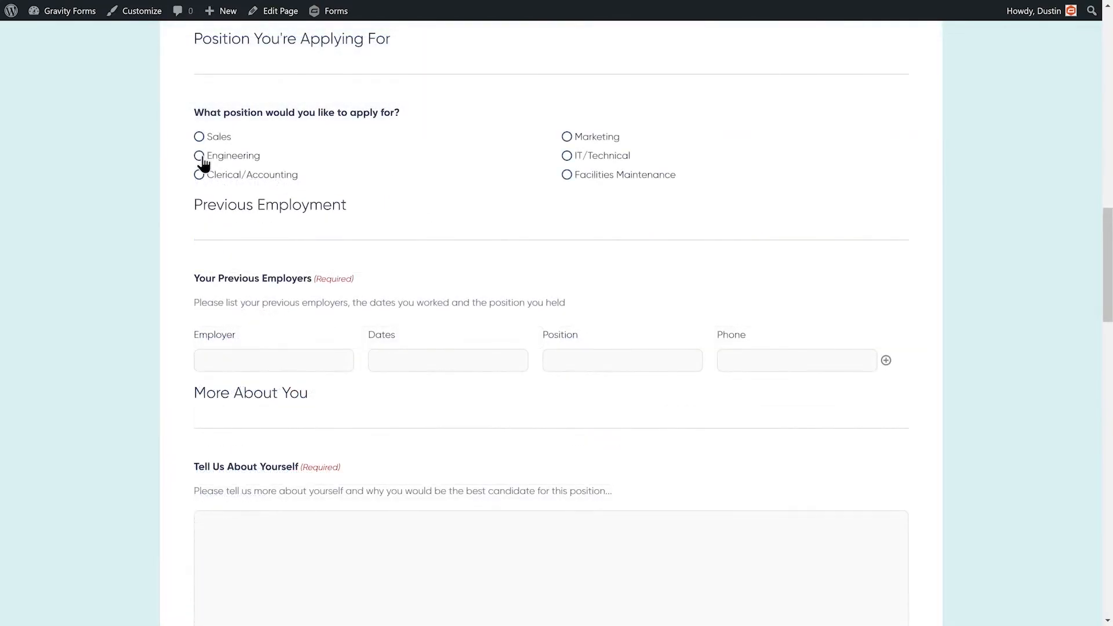
left_click(199, 156)
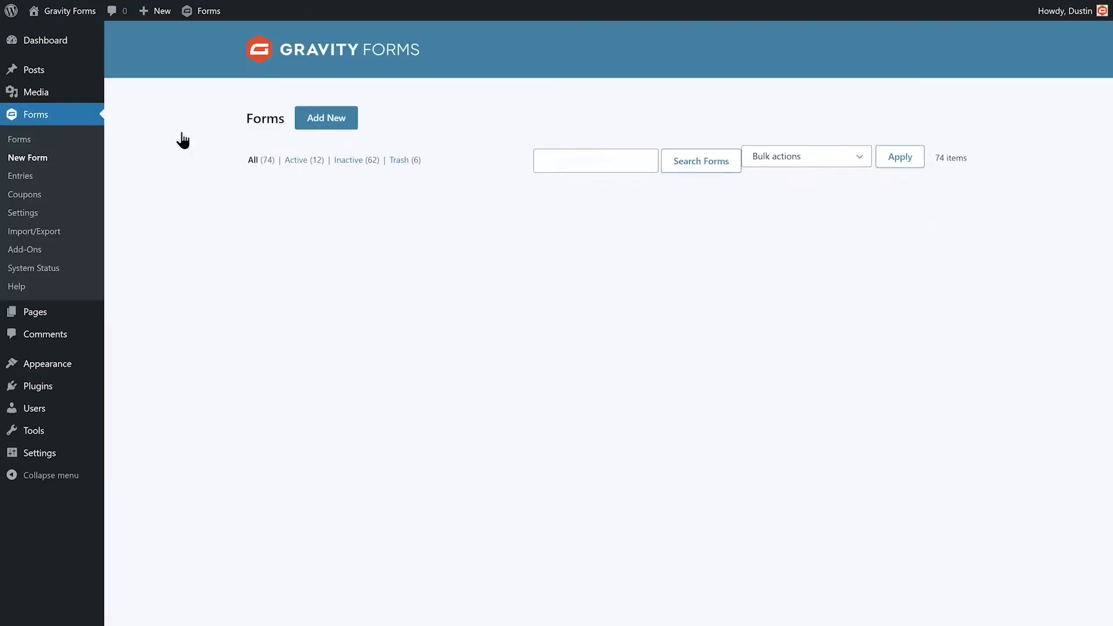
Create a blank Gravity Forms form titled 'Contact Us' and edit its Paragraph Text field
left_click(326, 118)
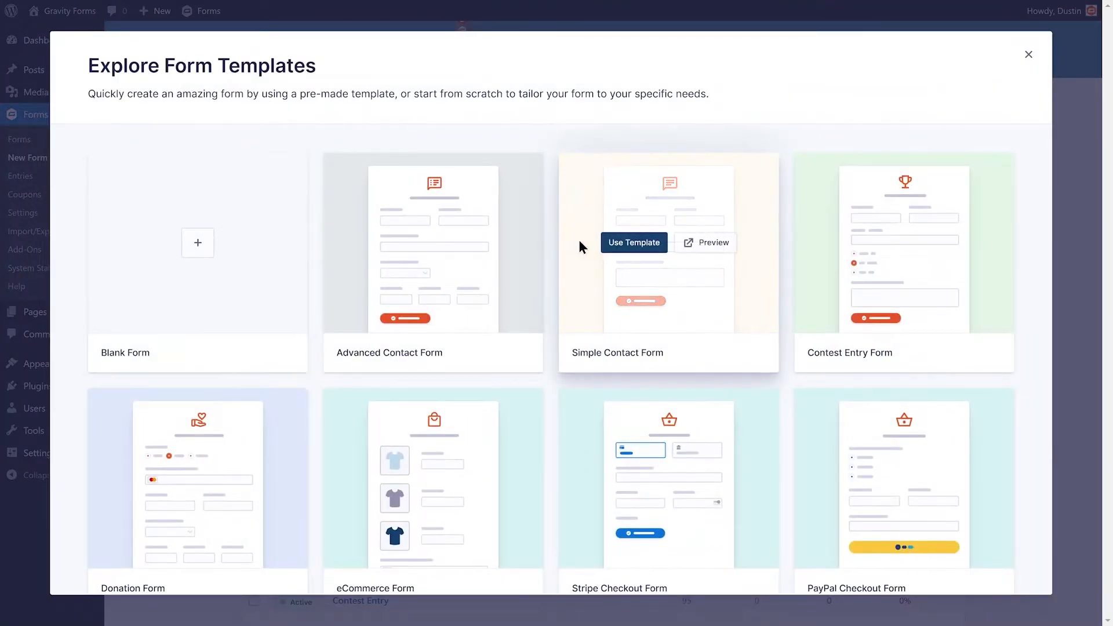
left_click(632, 243)
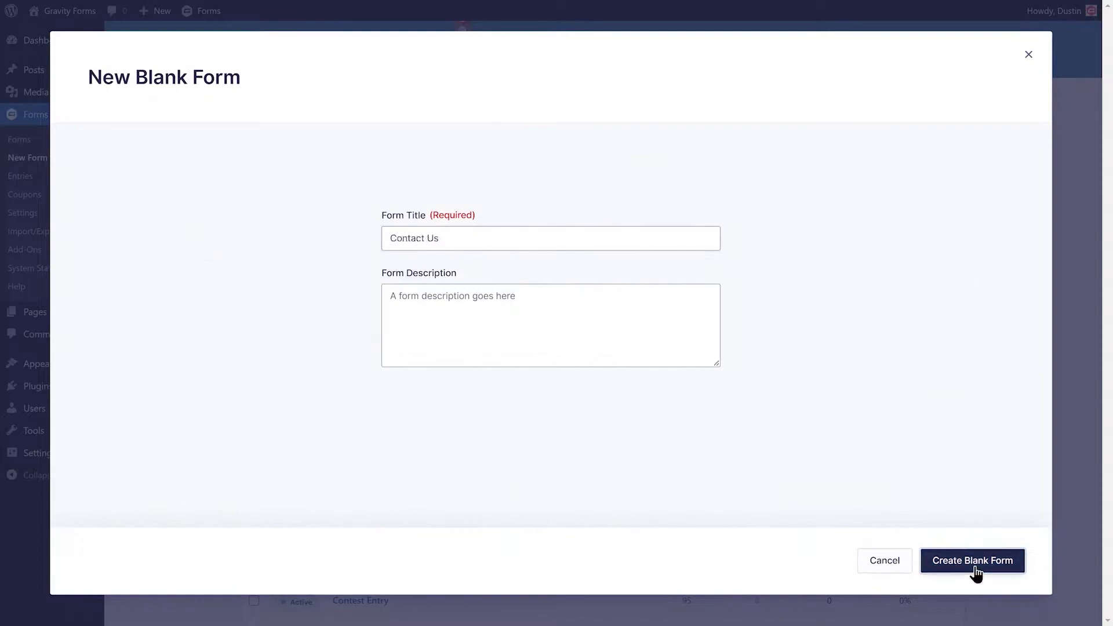
left_click(972, 559)
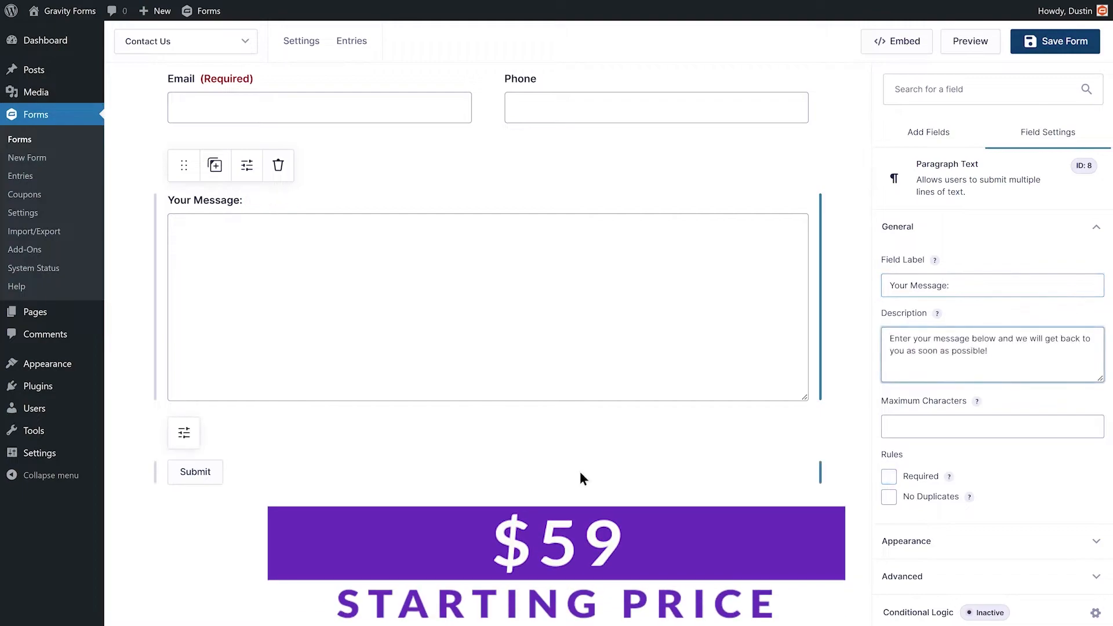
left_click(888, 477)
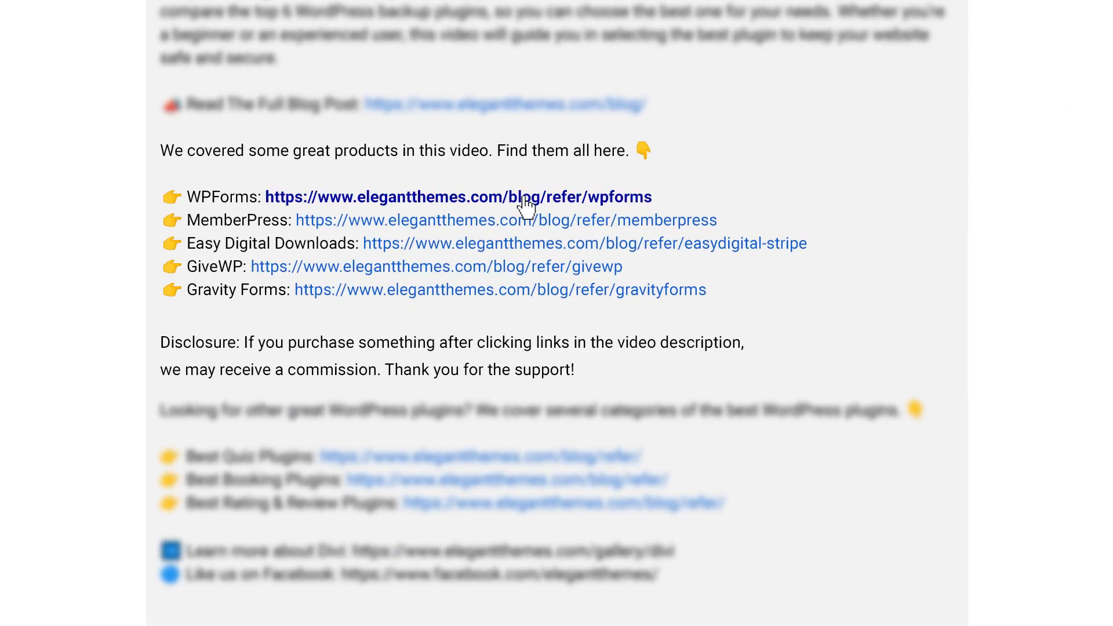
Follow the description's WPForms link to its pricing page and choose the Pro plan
left_click(458, 197)
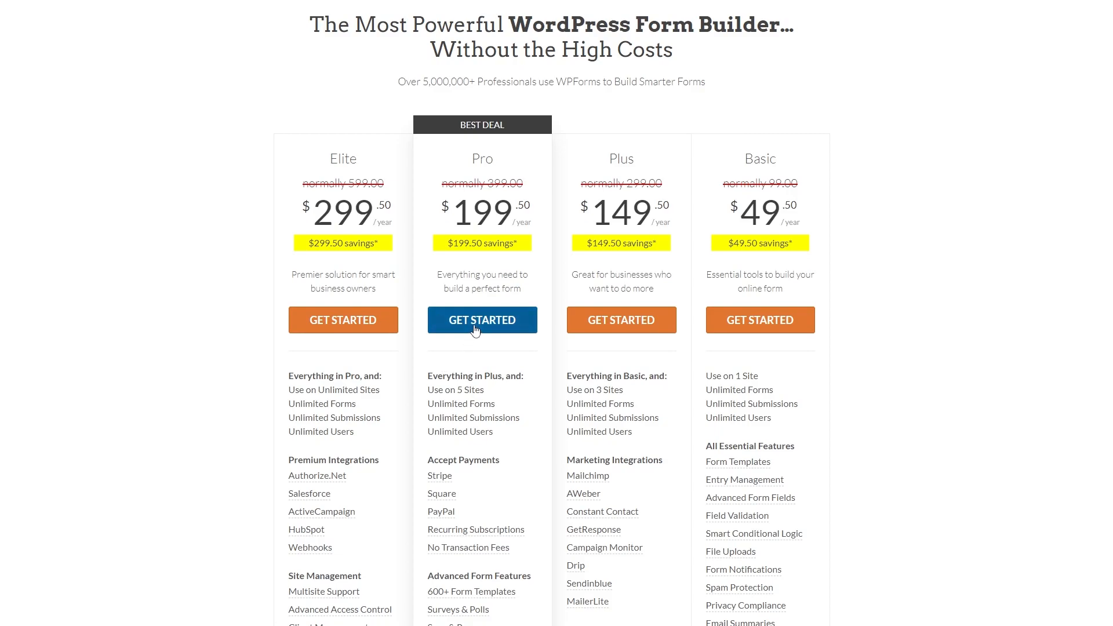
left_click(481, 320)
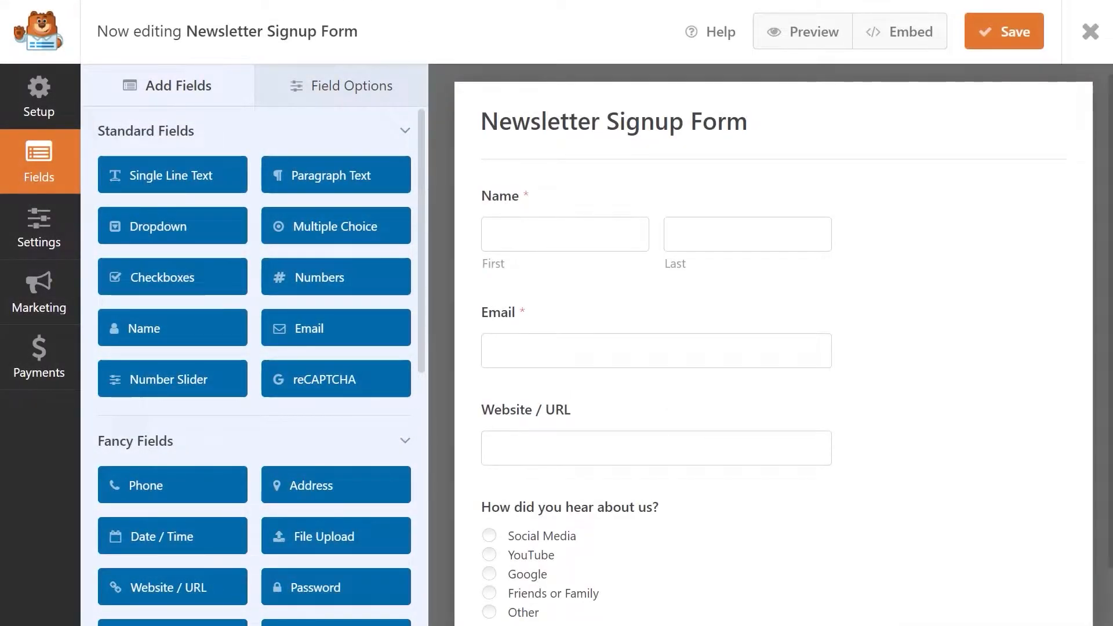
Check the Newsletter Signup Form's Salesforce and HubSpot integrations, then view its notification settings
left_click(38, 291)
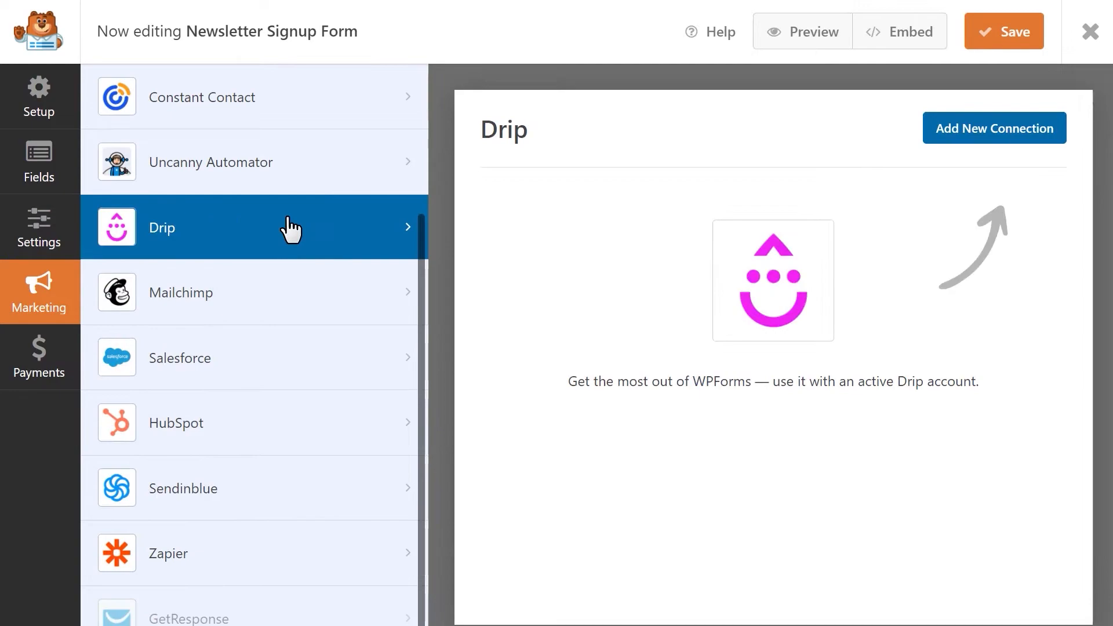
left_click(179, 423)
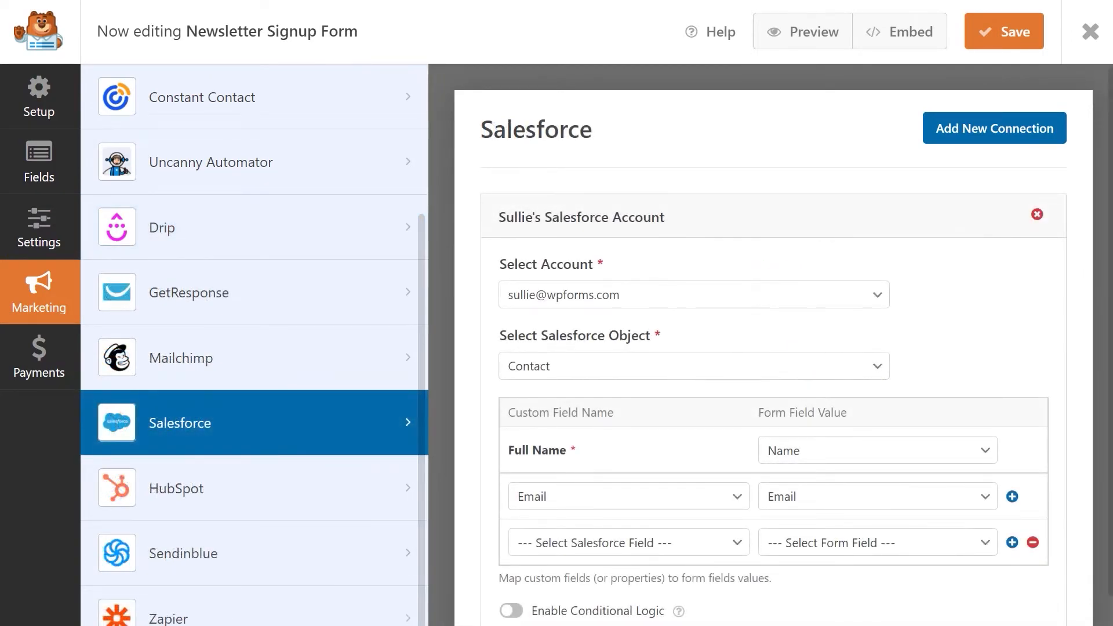
left_click(212, 489)
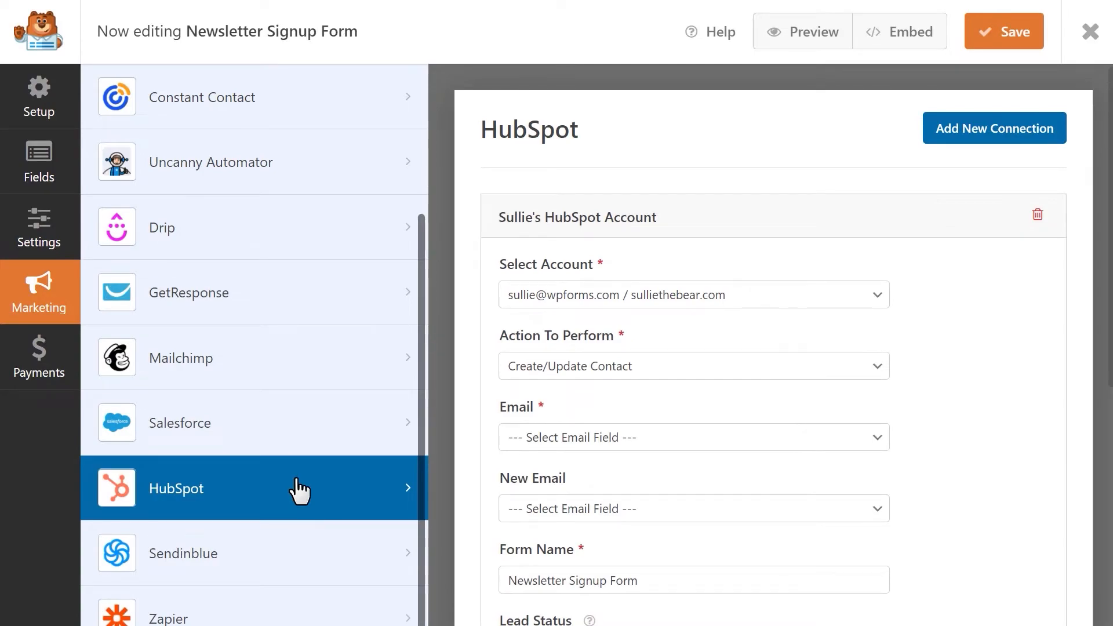
left_click(39, 228)
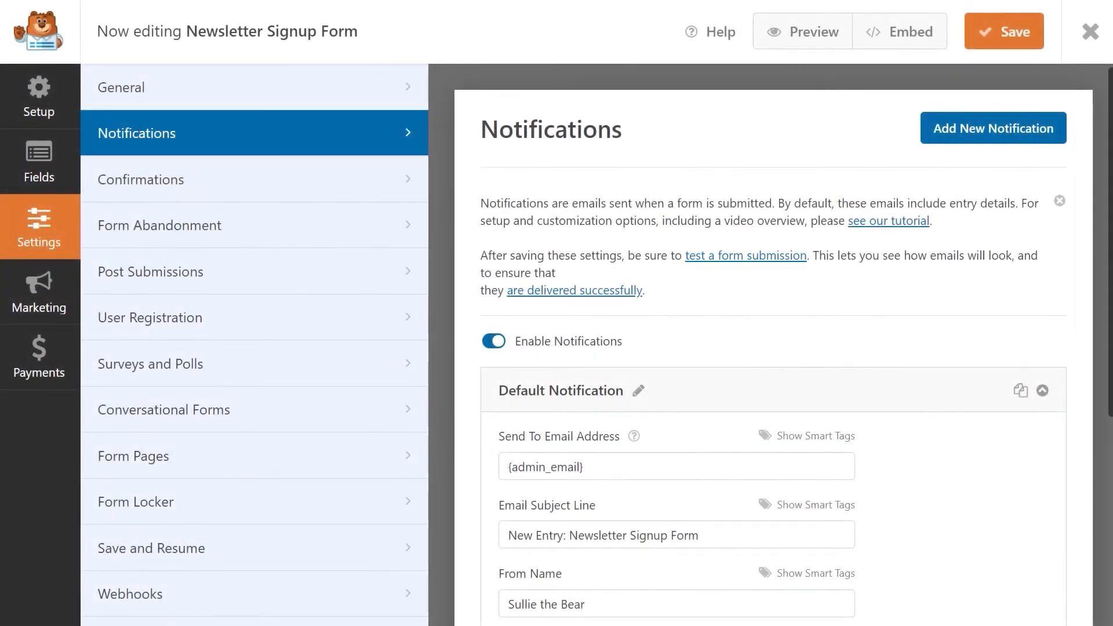
scroll("down", 3)
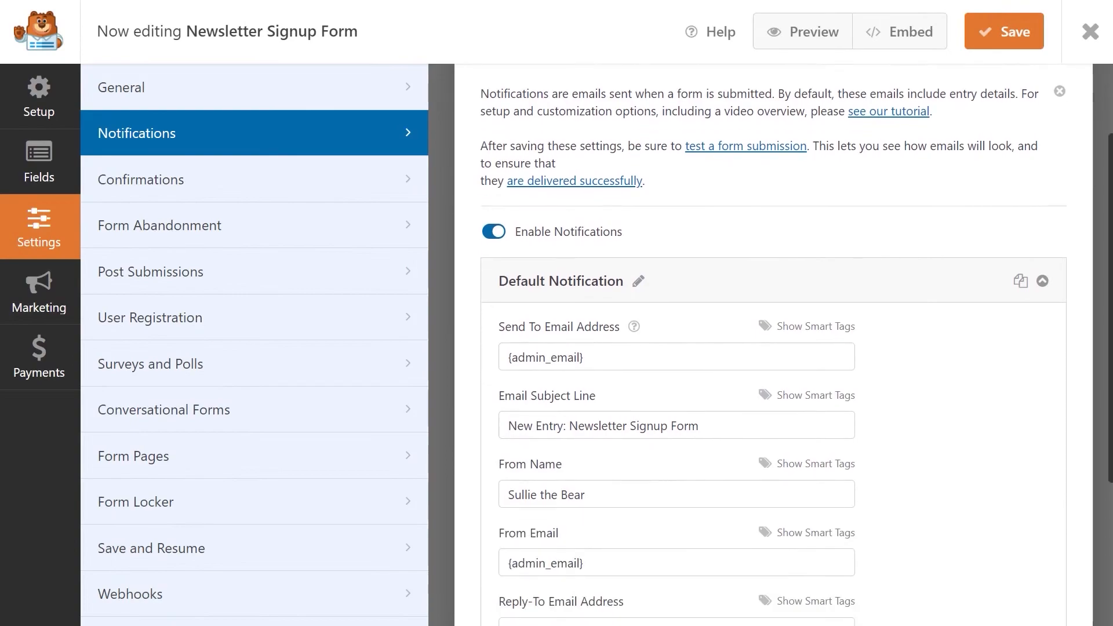
scroll("down", 3)
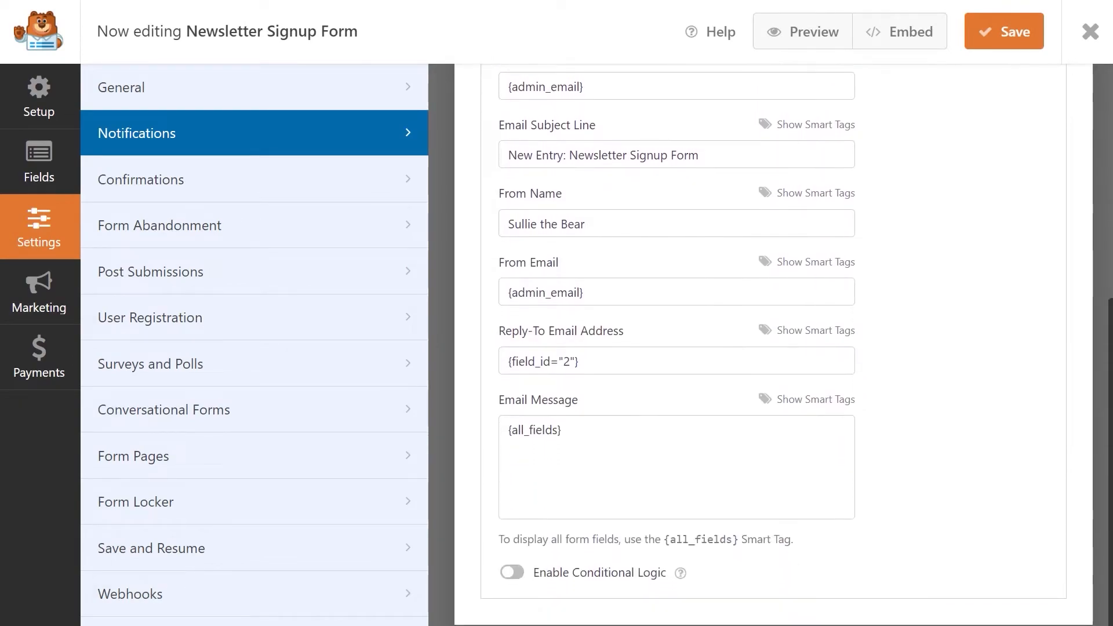